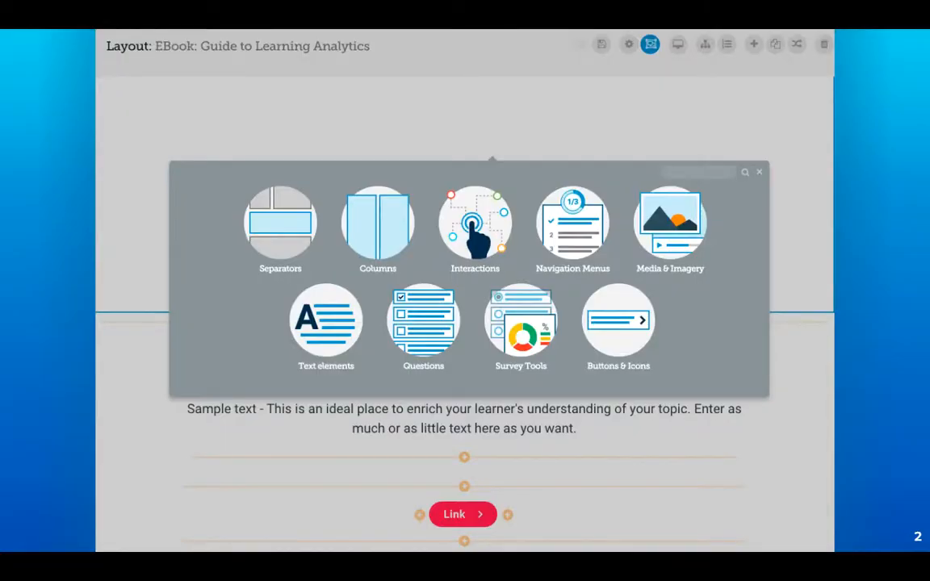
mouse_move(618, 301)
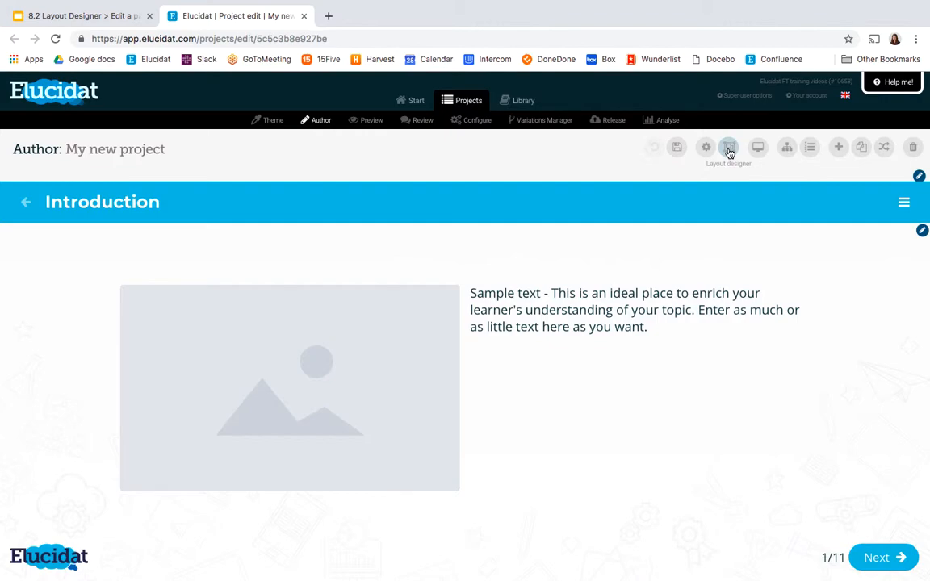
In Layout designer, delete the placeholder image from the Introduction page's left column.
left_click(728, 146)
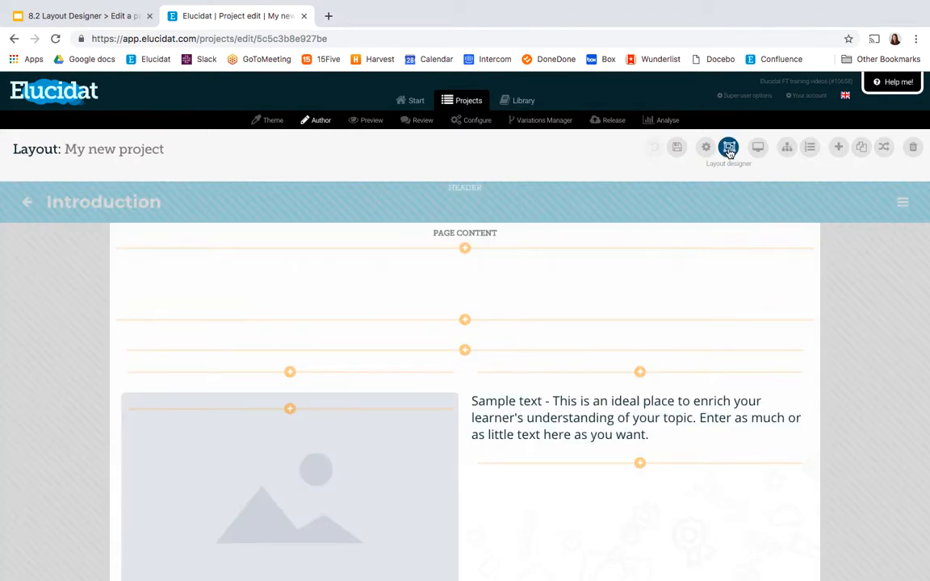
mouse_move(574, 252)
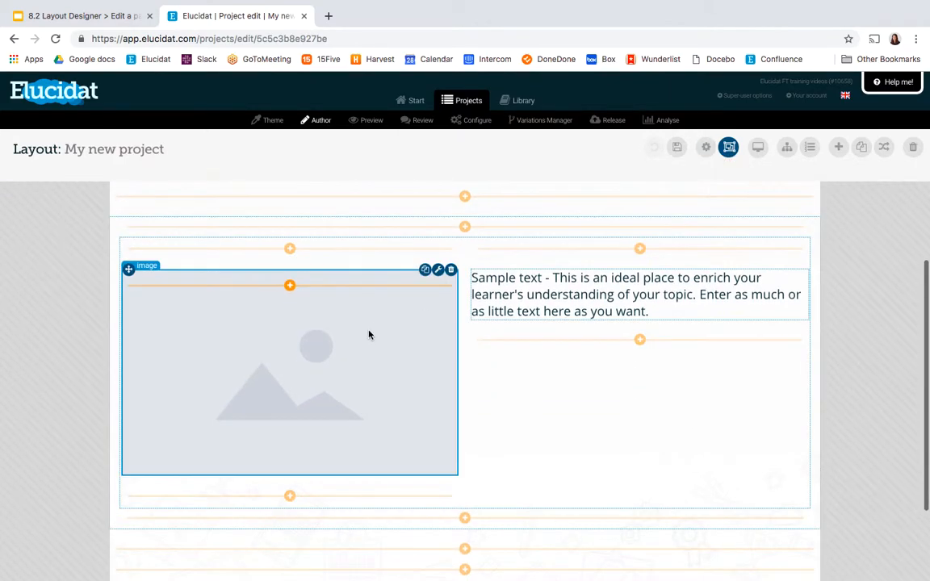
mouse_move(476, 300)
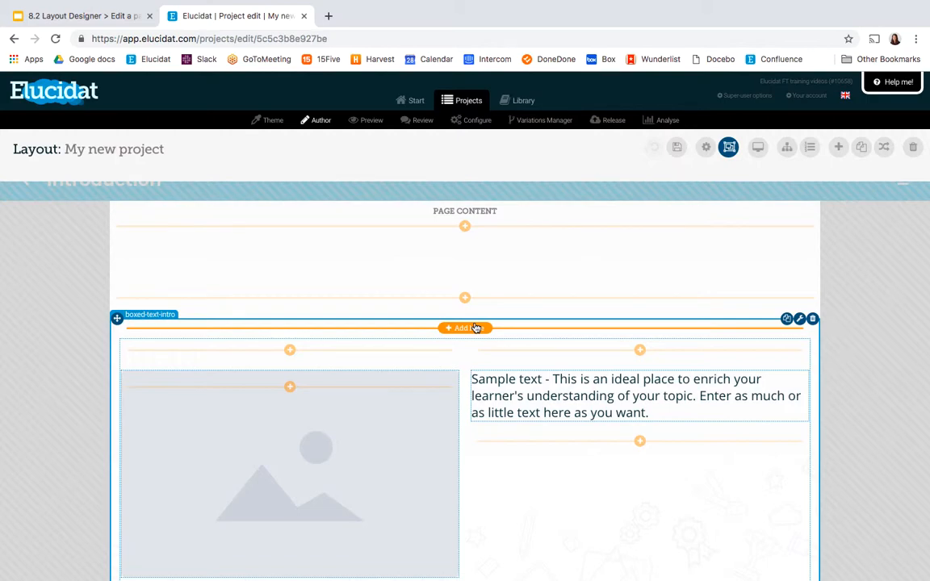
scroll("down", 3)
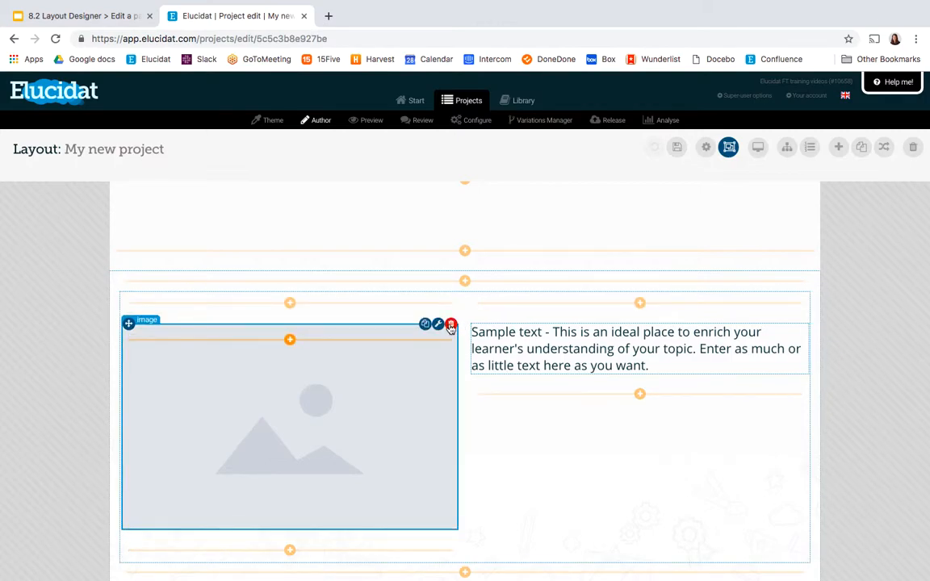
left_click(450, 323)
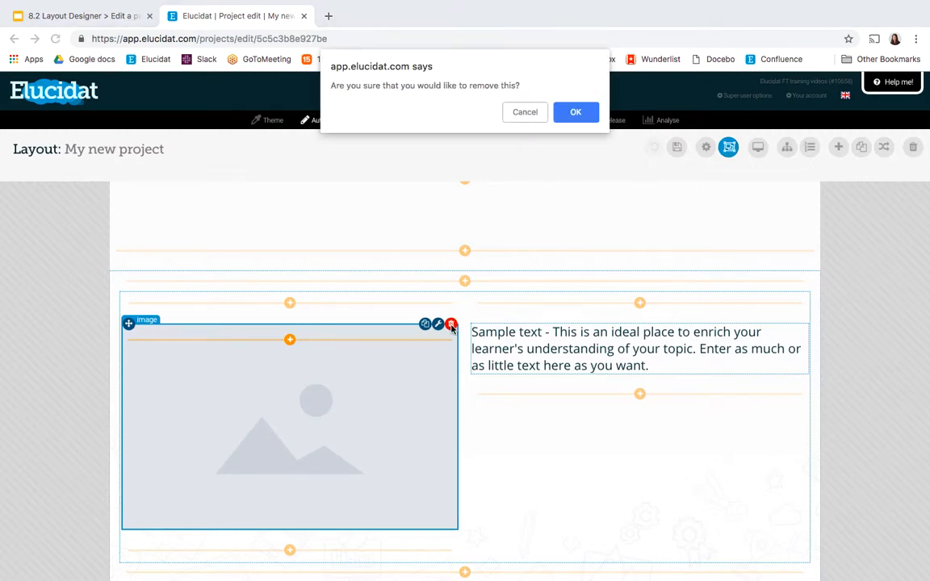
left_click(576, 112)
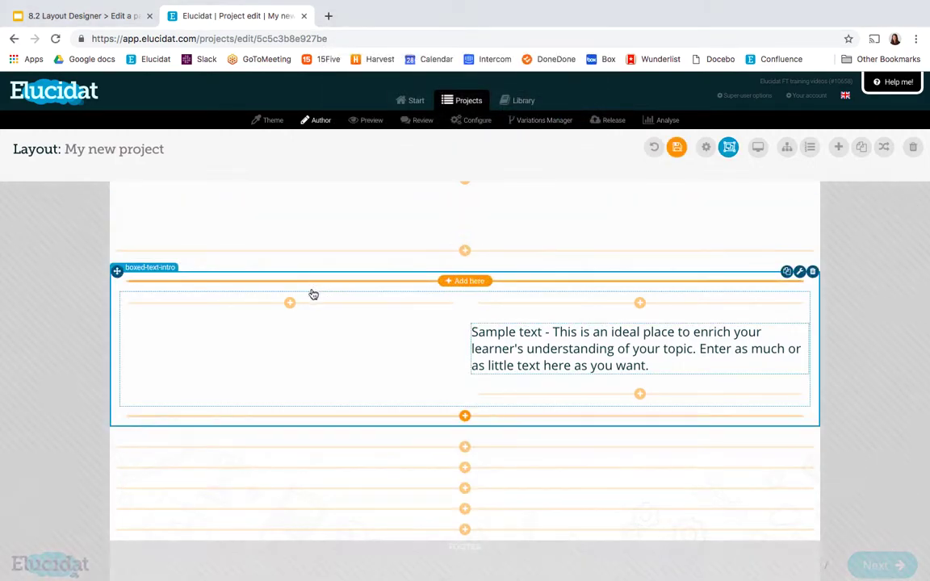
mouse_move(291, 305)
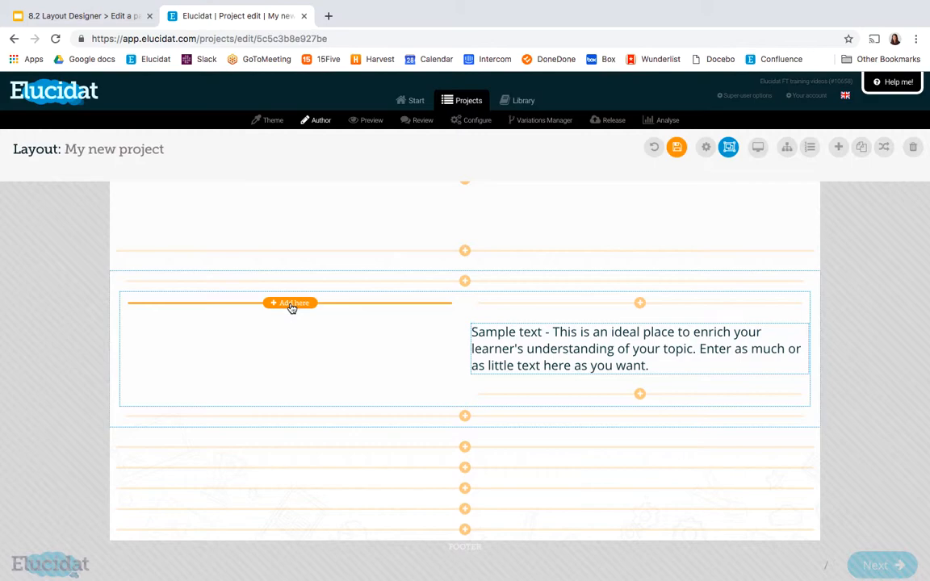
Insert a Video player from Media & Imagery into the empty left column.
left_click(290, 303)
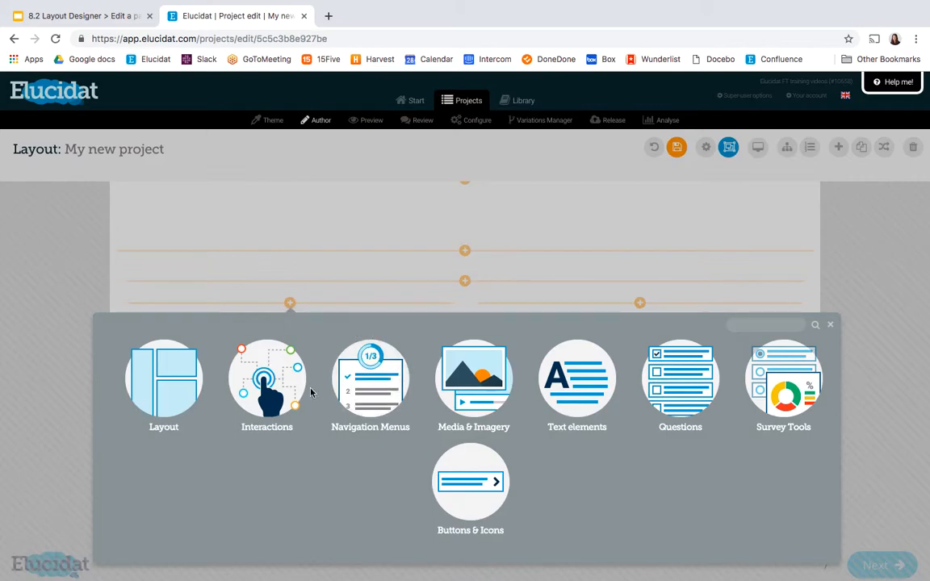
mouse_move(680, 377)
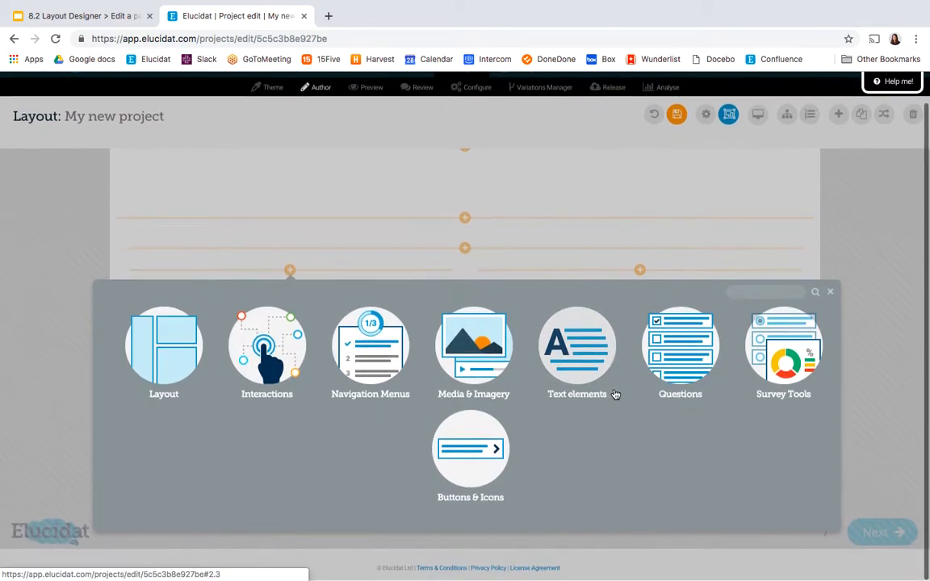
mouse_move(474, 394)
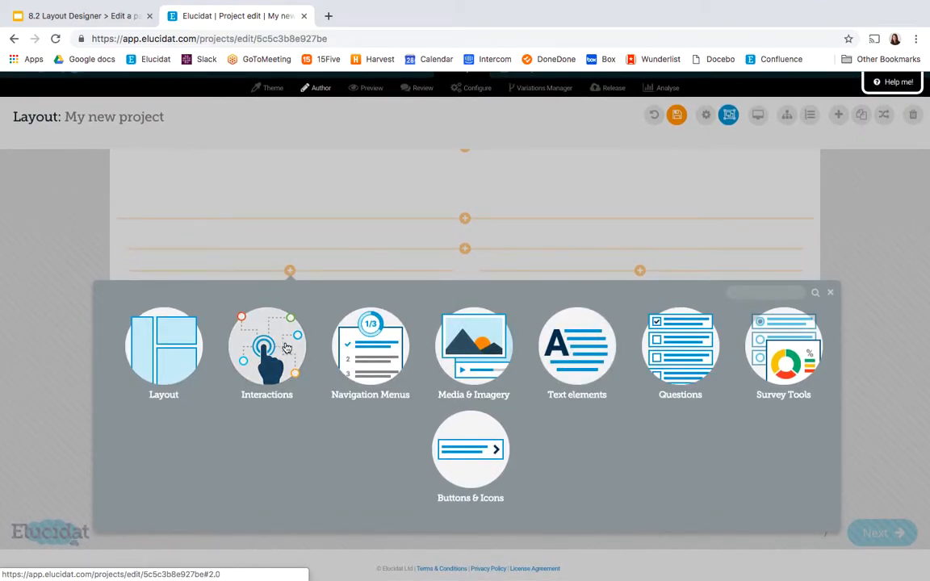
left_click(266, 351)
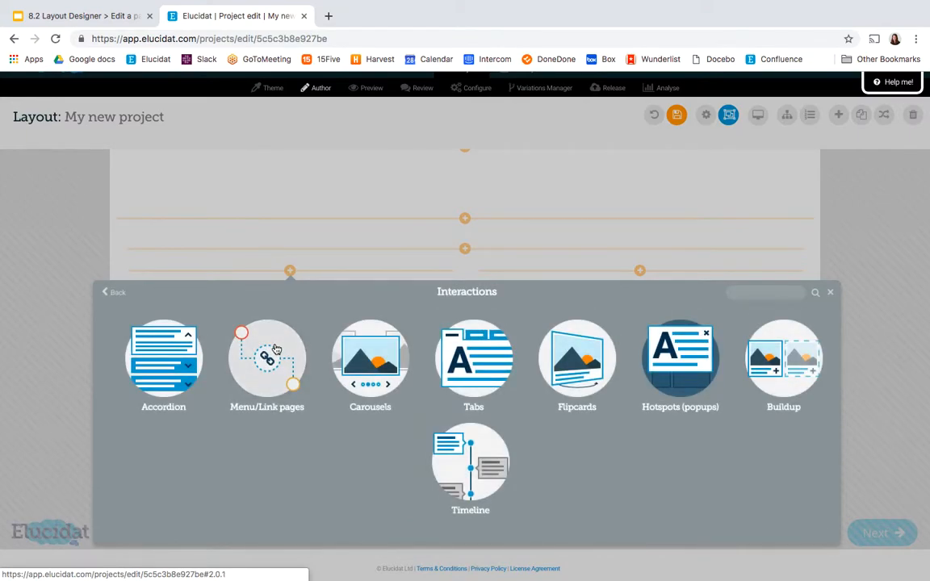
mouse_move(113, 297)
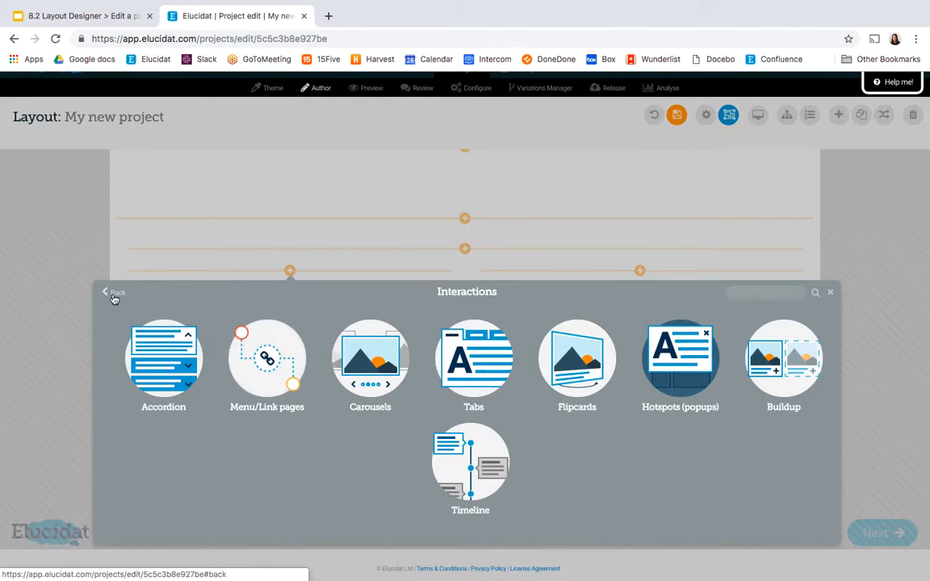
left_click(115, 292)
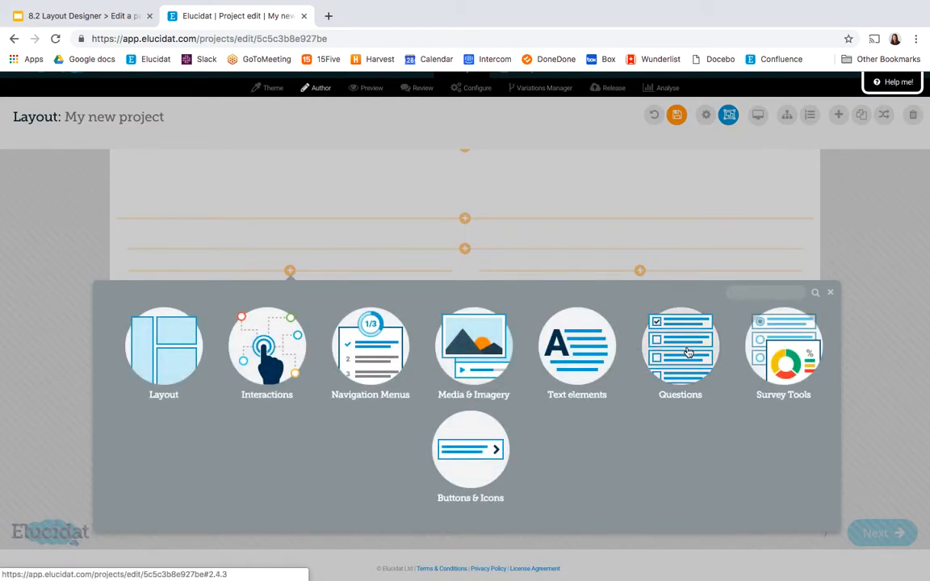
mouse_move(474, 353)
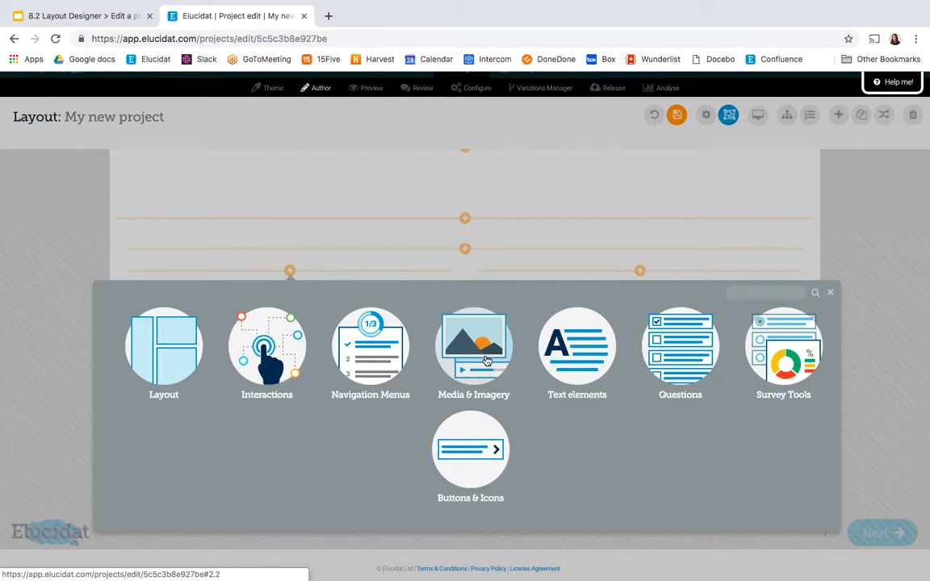
mouse_move(471, 336)
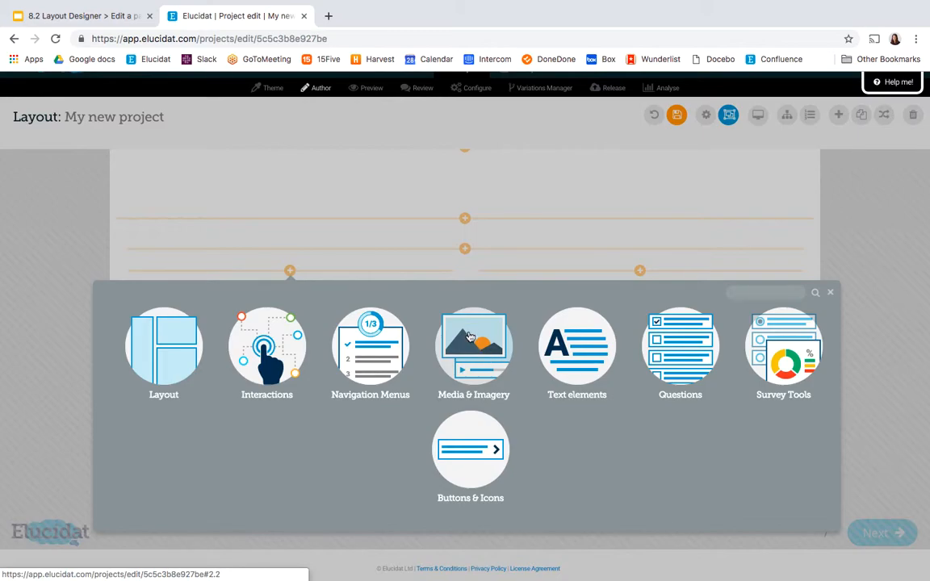
left_click(473, 348)
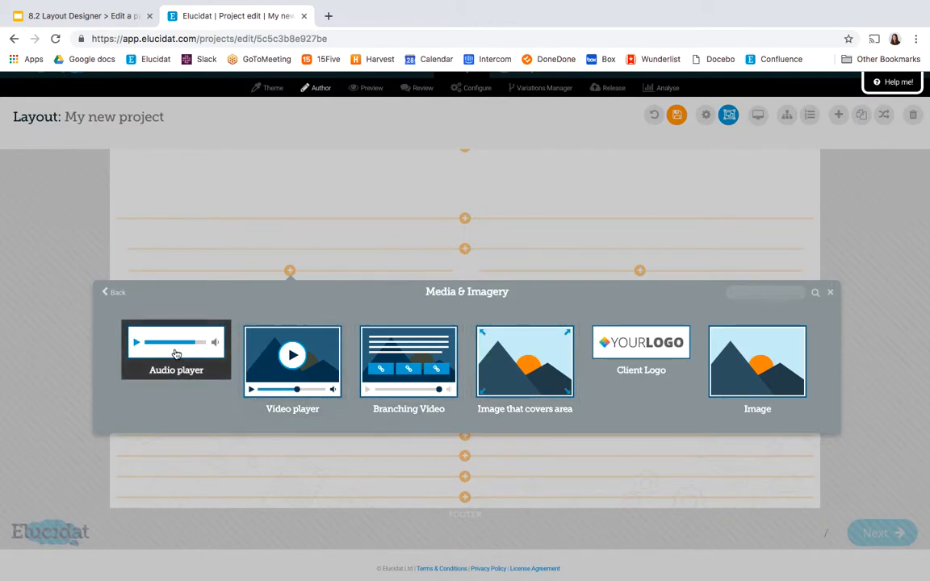
mouse_move(270, 369)
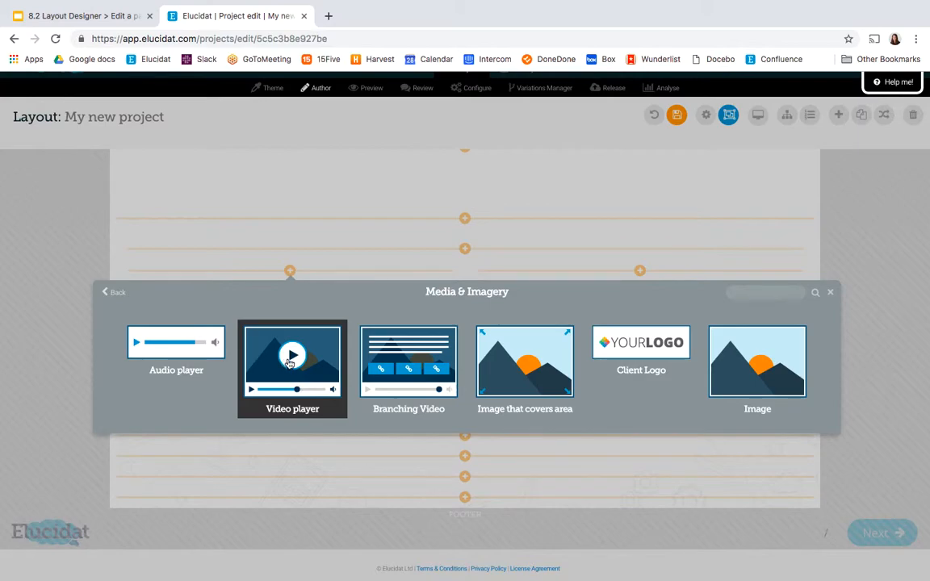
left_click(292, 361)
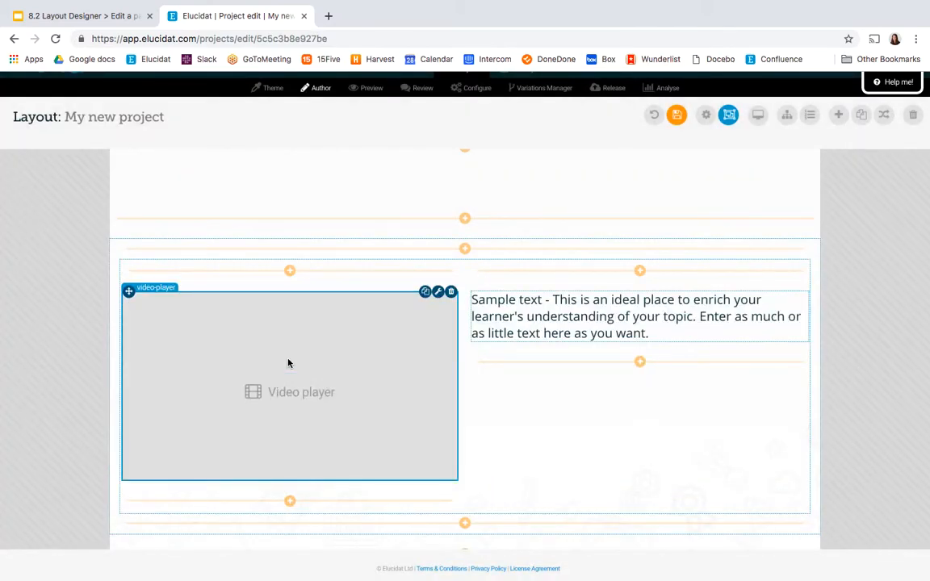
mouse_move(393, 355)
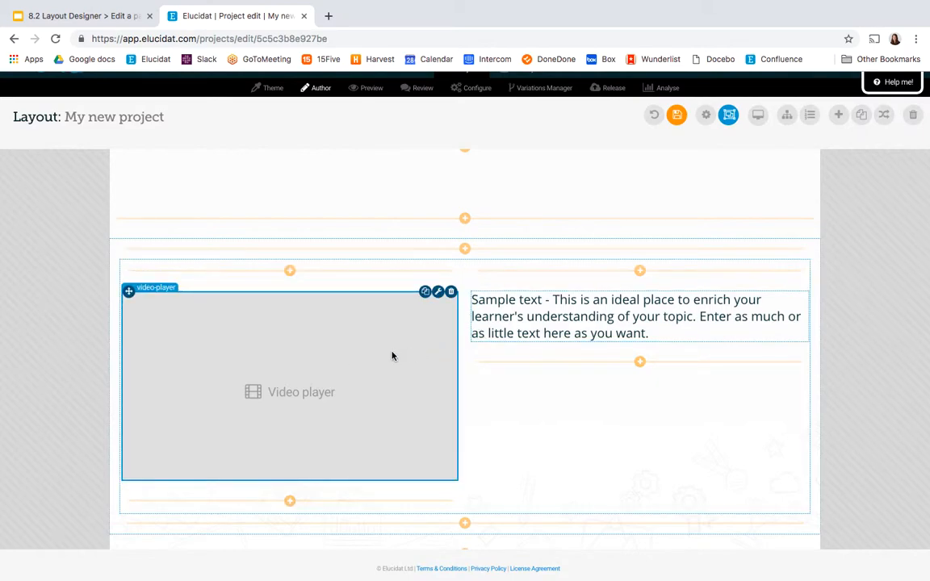
Drag the new video player into the right column beside the sample text.
left_click(638, 315)
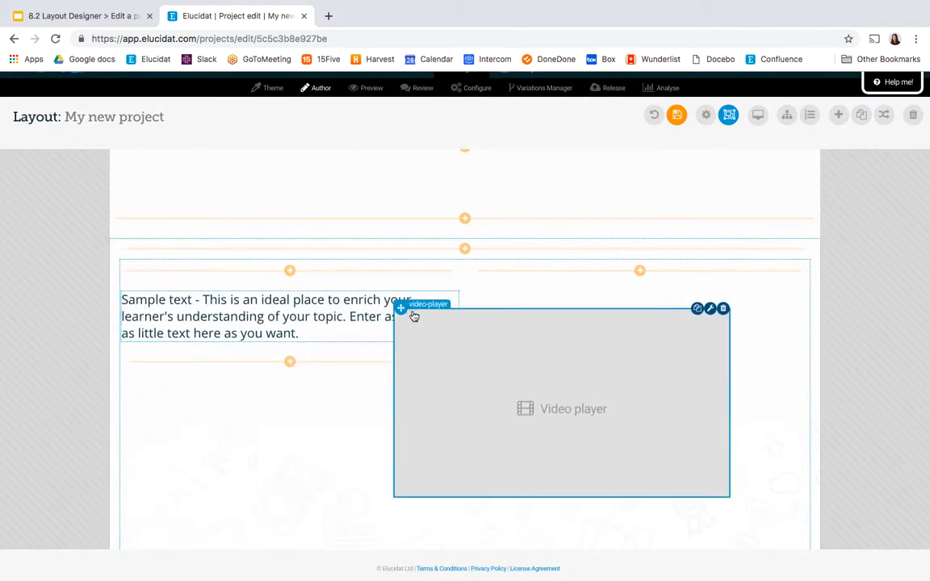
left_click_drag(561, 404, 289, 464)
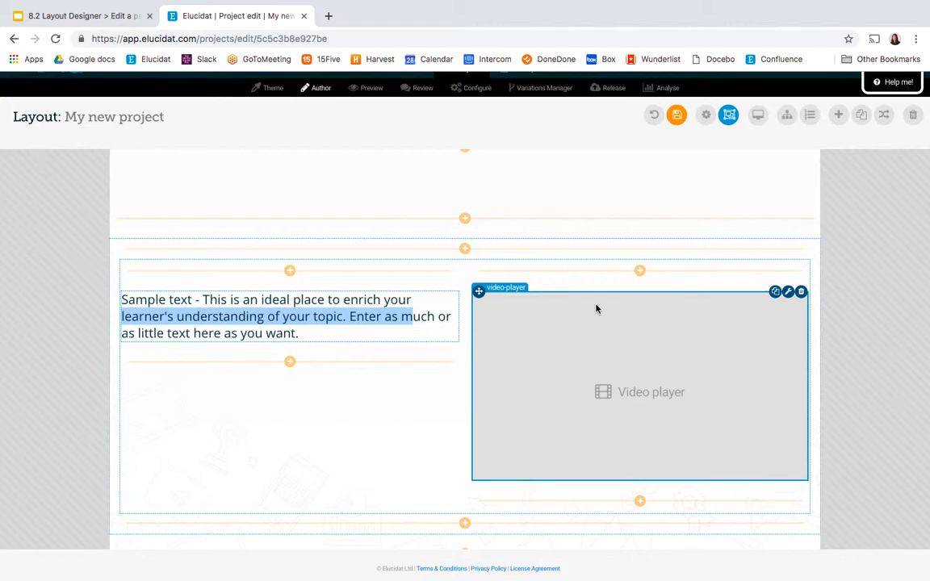
mouse_move(768, 305)
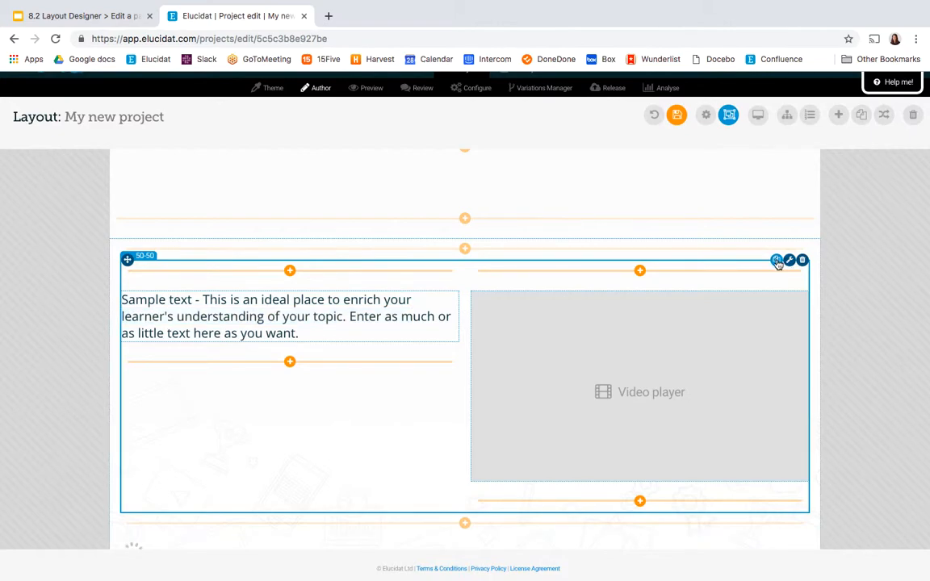
Delete the lower duplicate text-and-video row and confirm with OK.
scroll("down", 3)
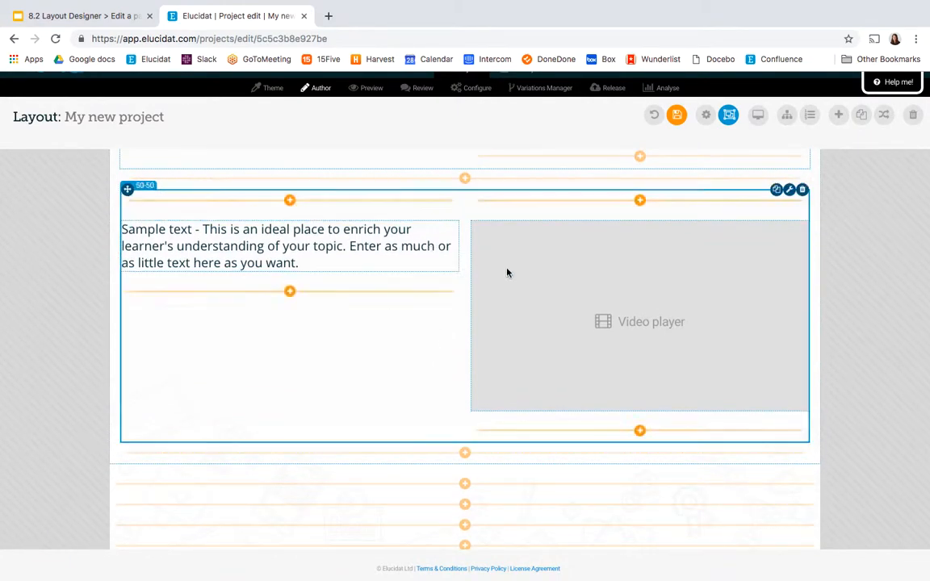
scroll("down", 3)
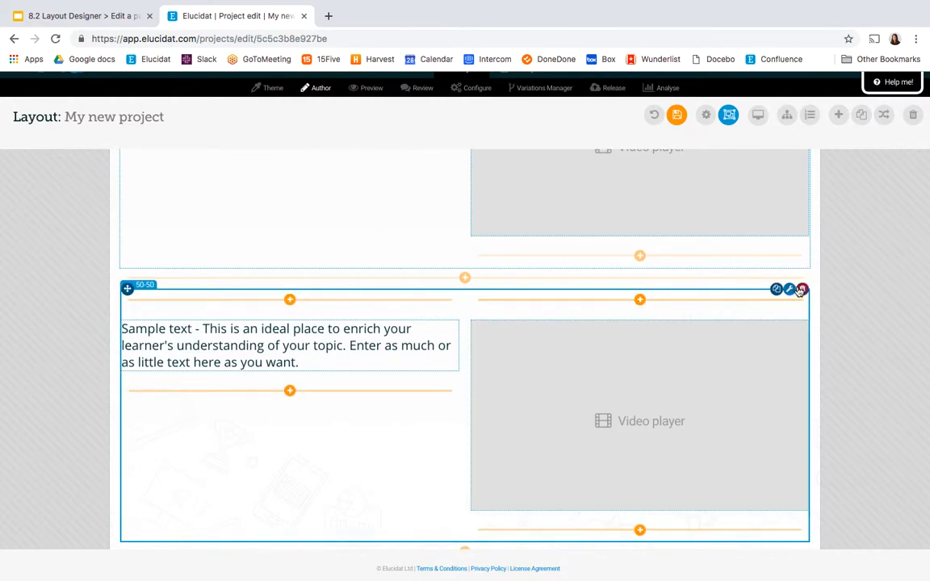
left_click(802, 289)
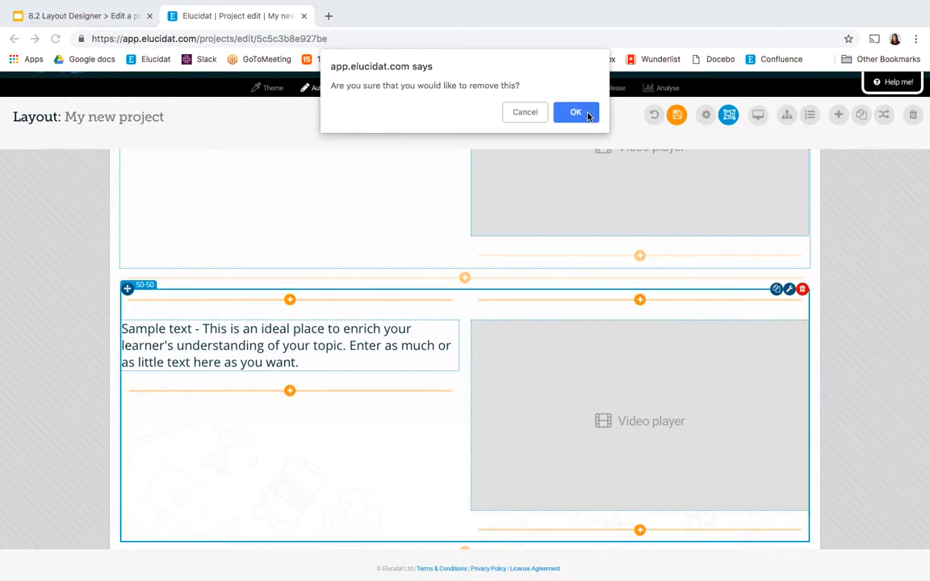
left_click(575, 112)
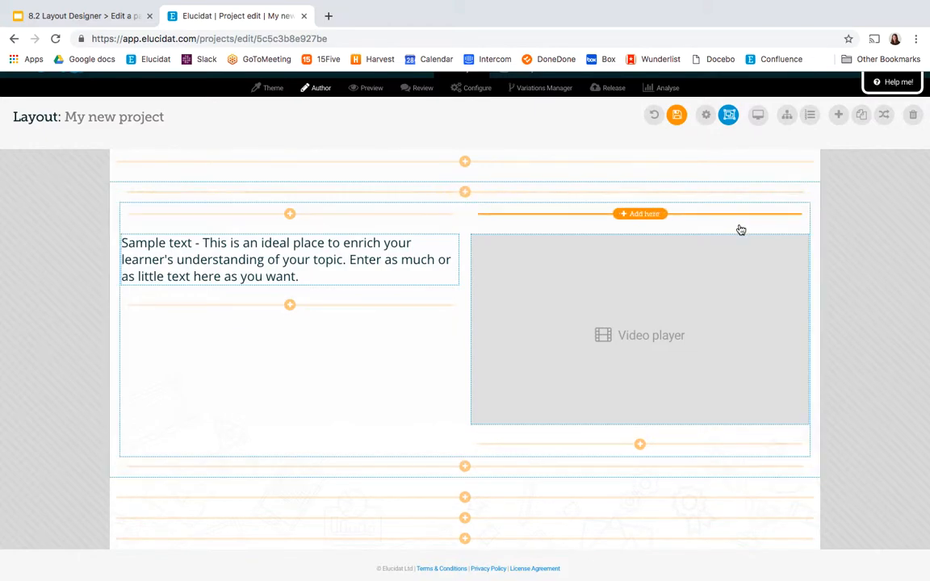
Open the video player's wrench edit panel with its variation options.
left_click(639, 335)
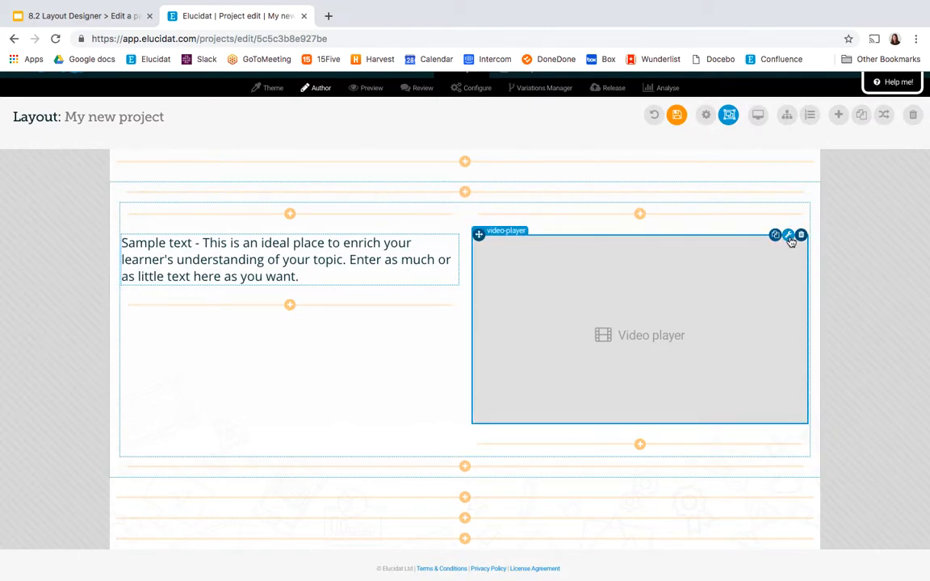
left_click(789, 235)
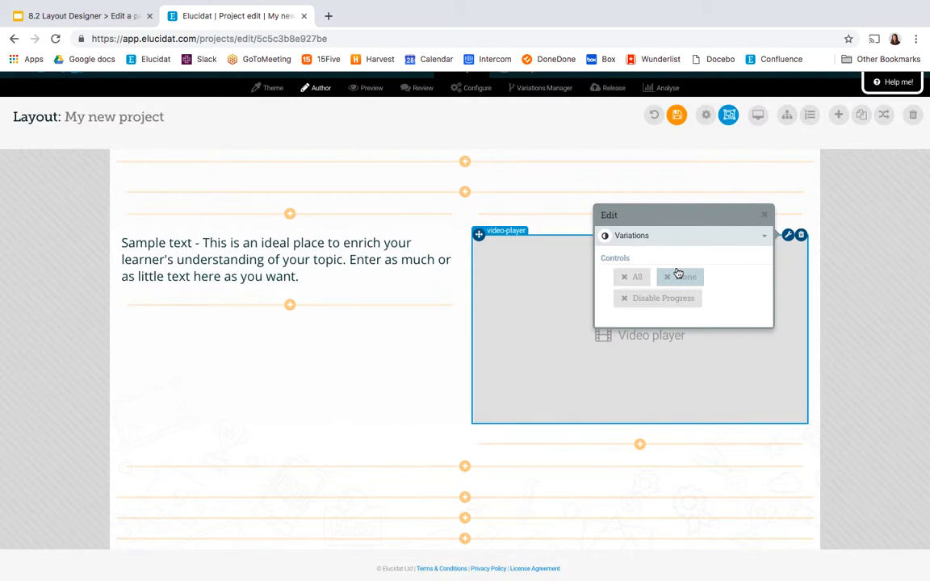
mouse_move(638, 277)
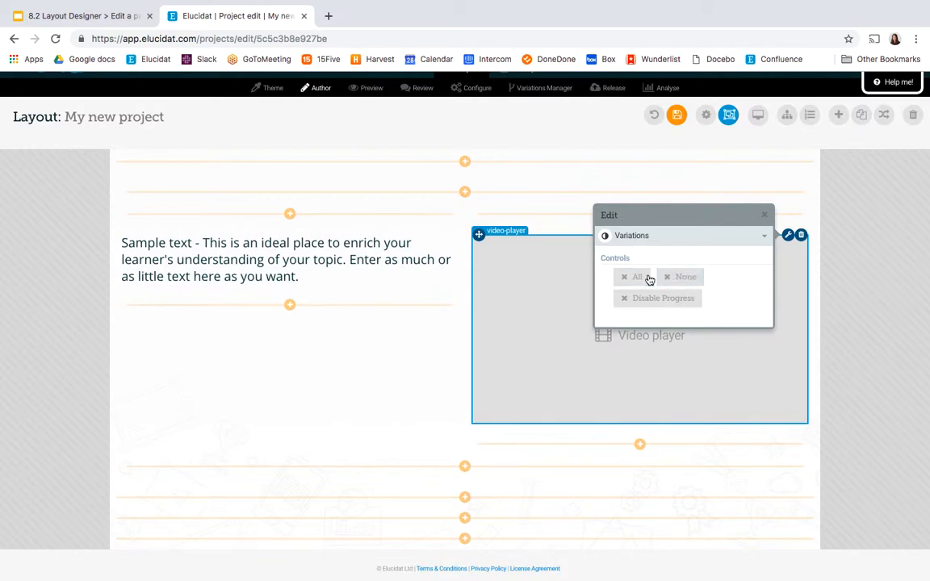
mouse_move(681, 277)
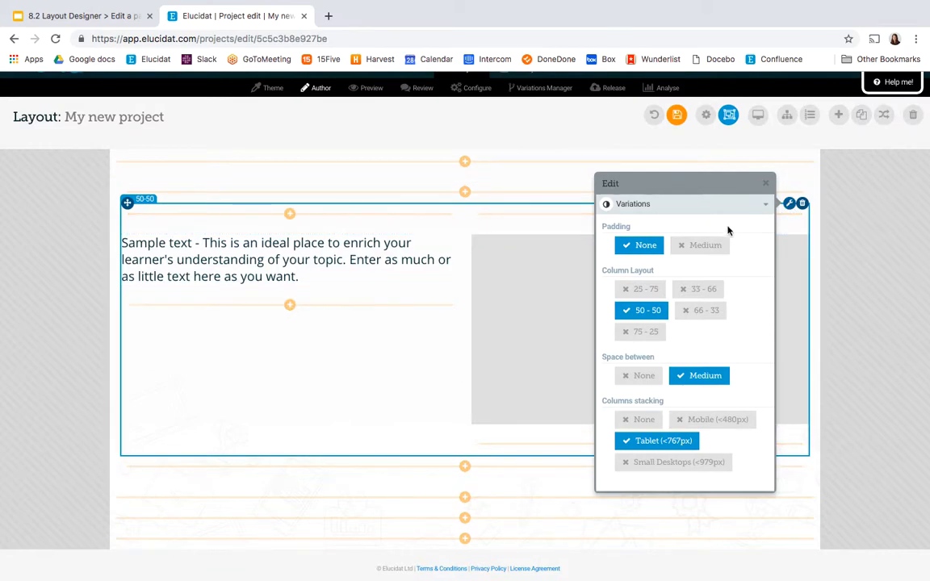
Give the row Padding Medium and Column Layout 33 - 66.
left_click(705, 244)
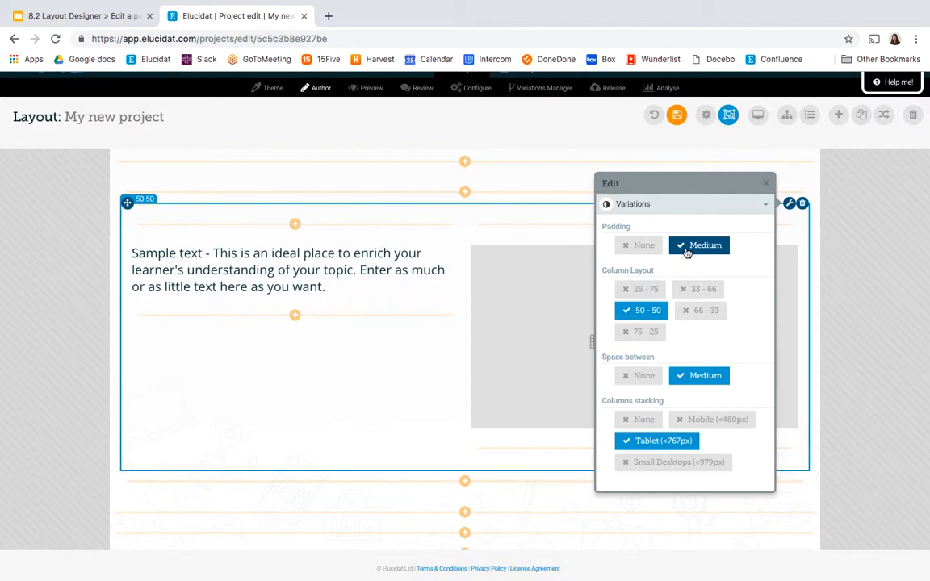
mouse_move(640, 288)
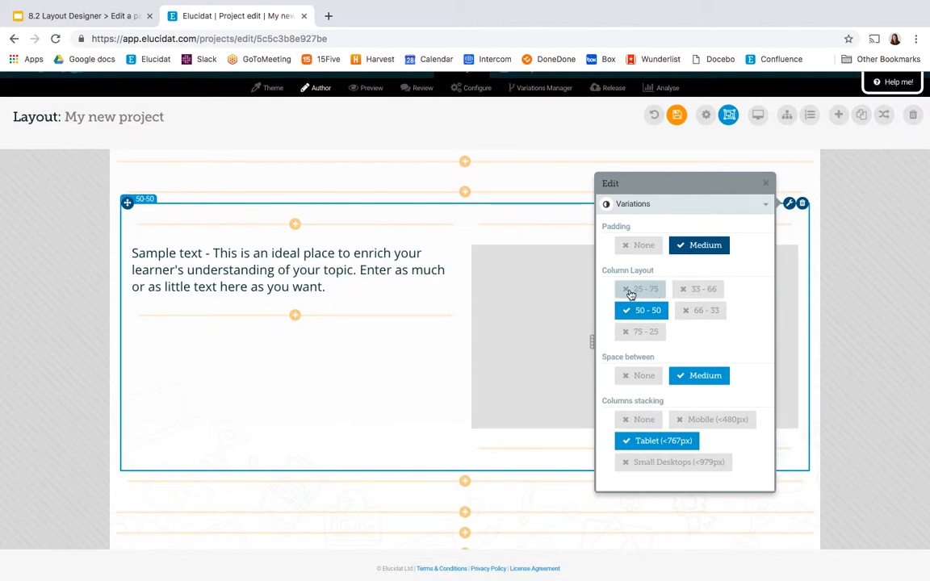
mouse_move(684, 289)
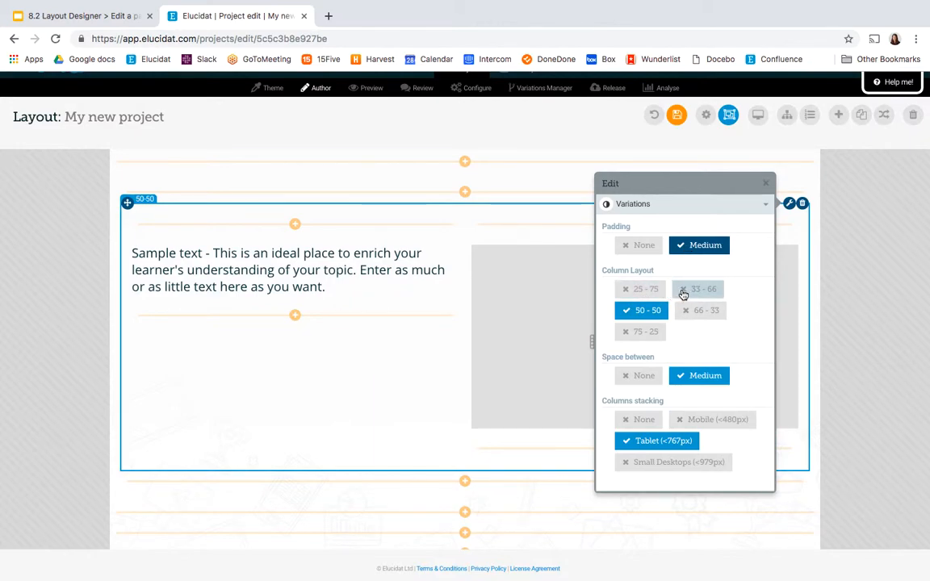
left_click(698, 289)
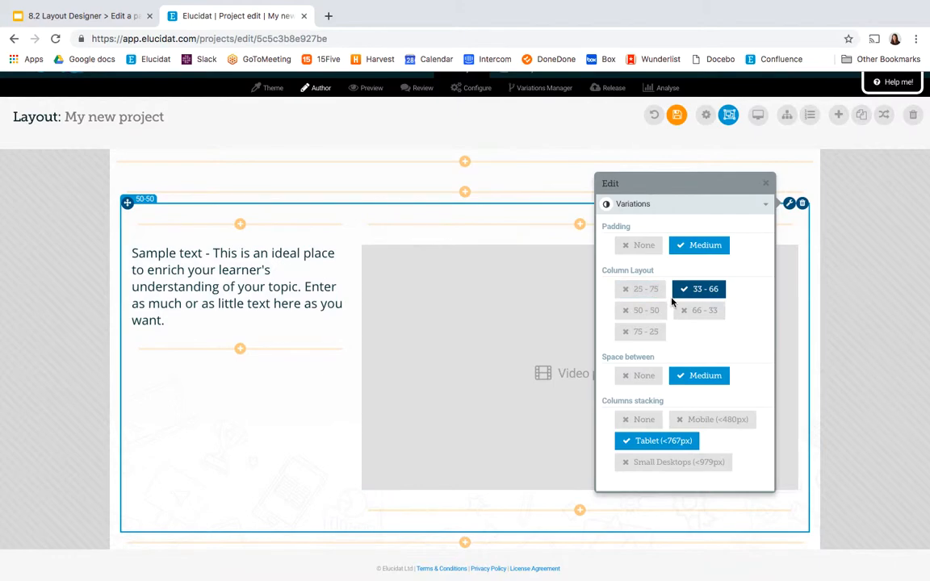
left_click(640, 331)
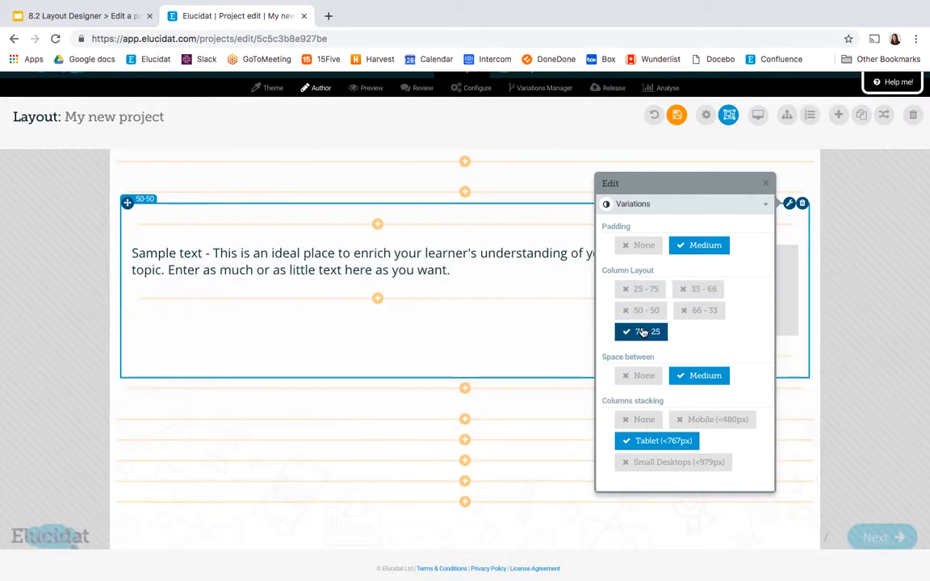
left_click(698, 288)
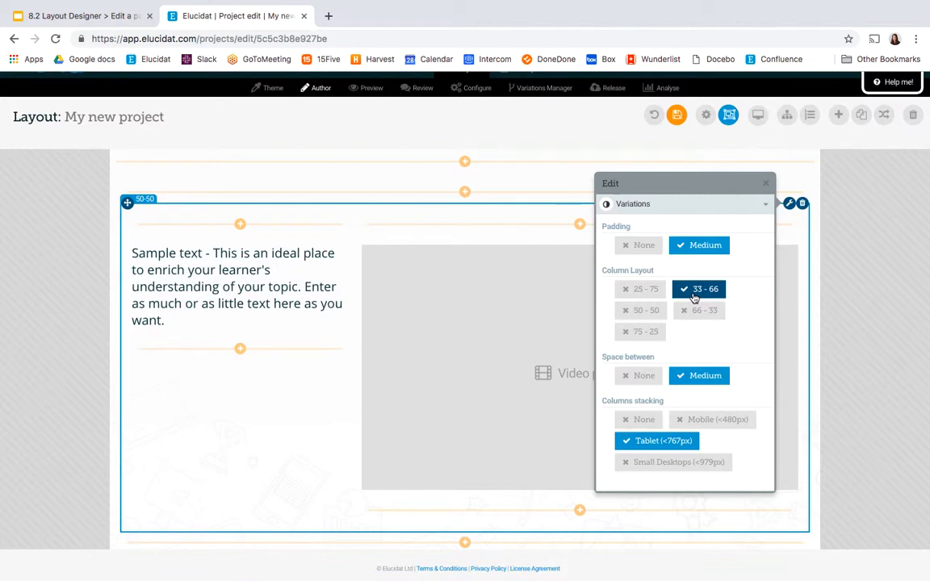
mouse_move(699, 375)
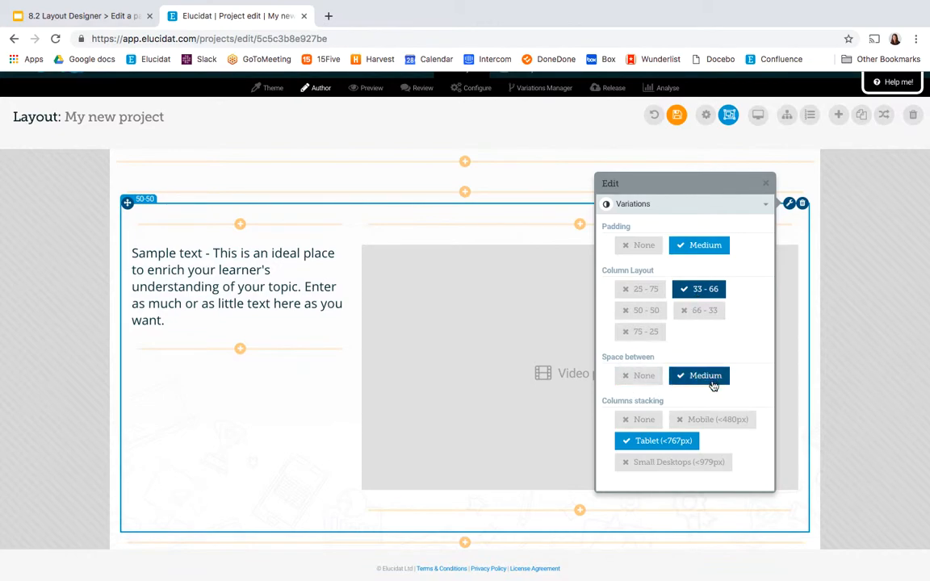
mouse_move(712, 419)
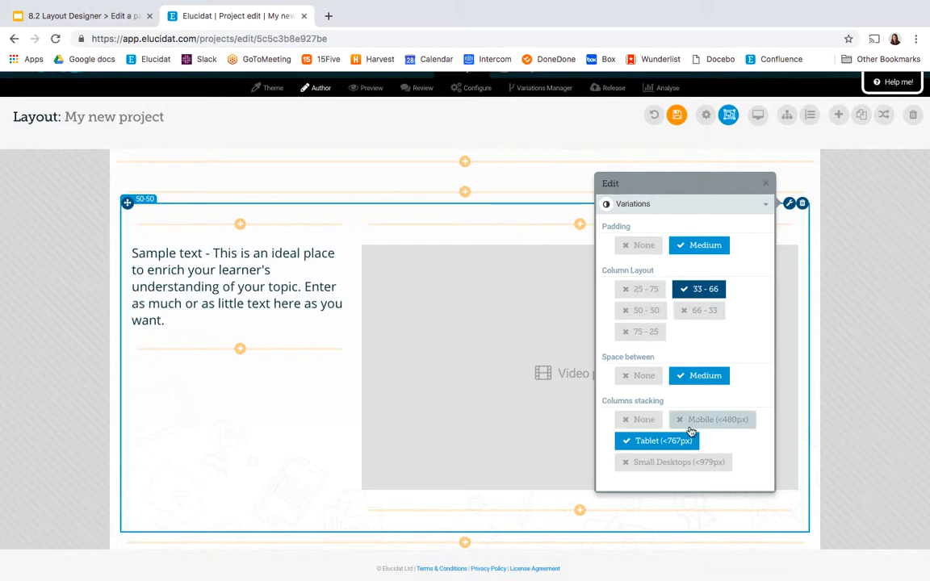
mouse_move(671, 417)
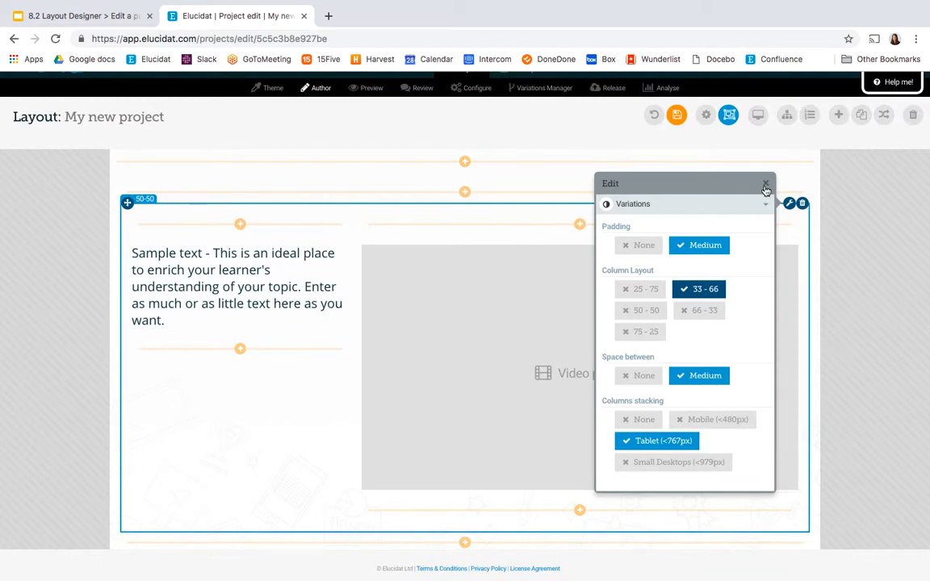
Close the row's variations panel and trigger saving the layout changes.
left_click(765, 186)
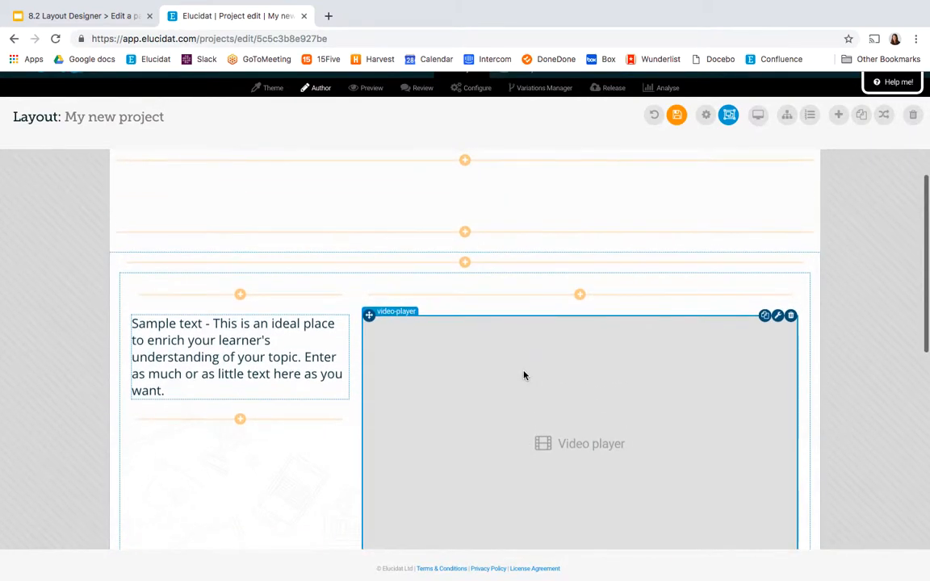
left_click(676, 114)
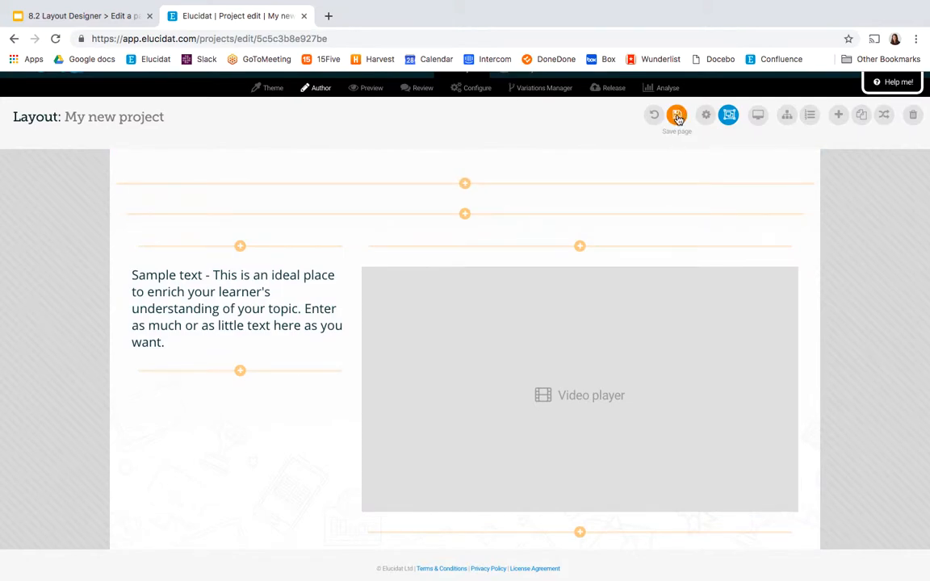
left_click(676, 113)
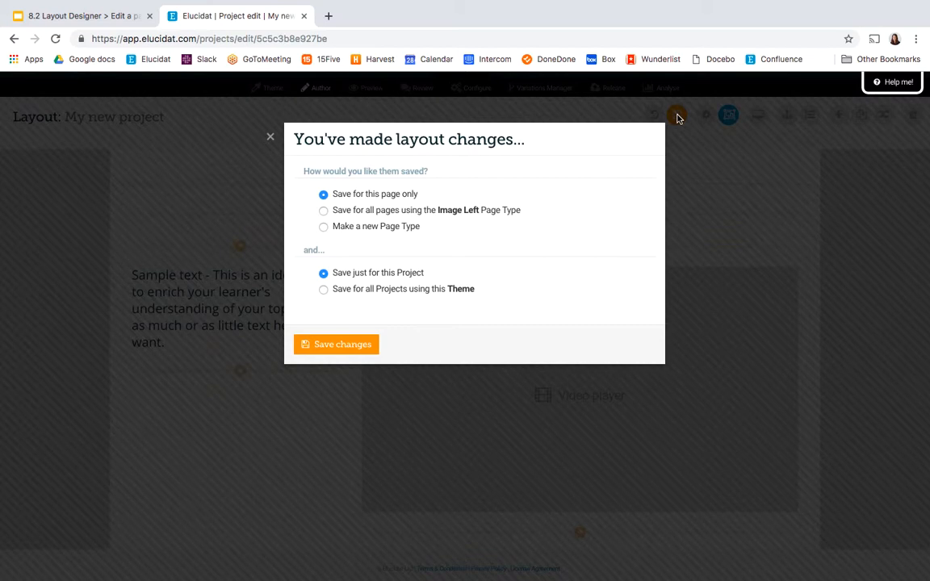
mouse_move(520, 171)
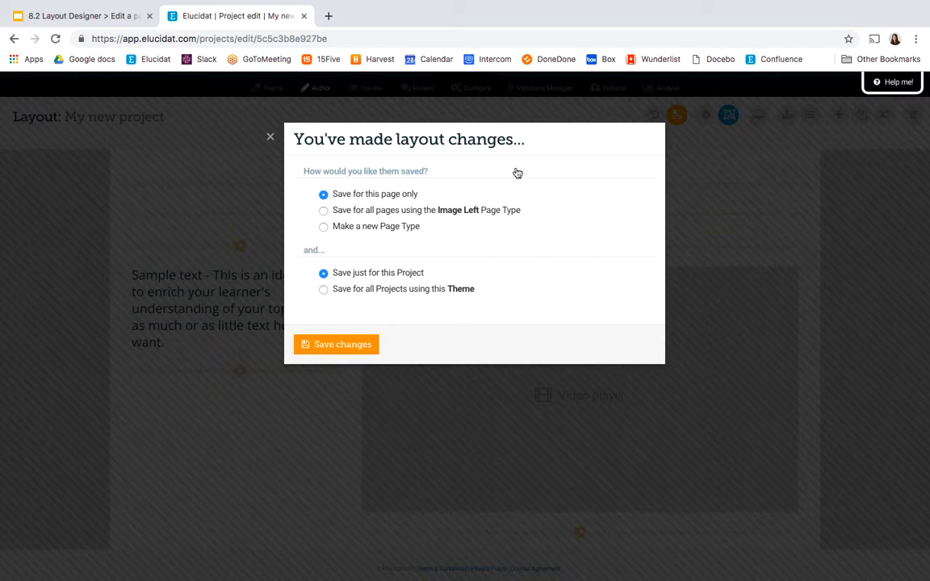
mouse_move(350, 204)
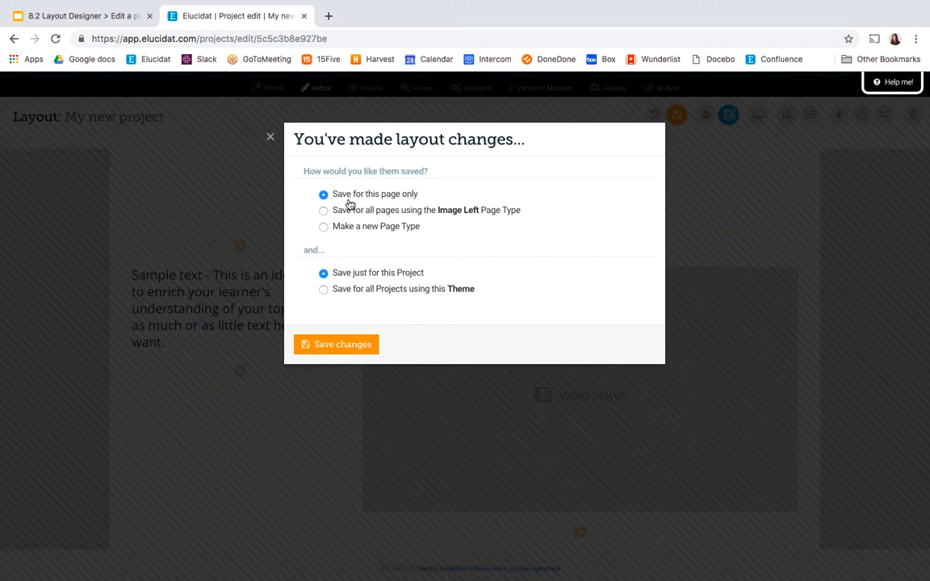
mouse_move(372, 273)
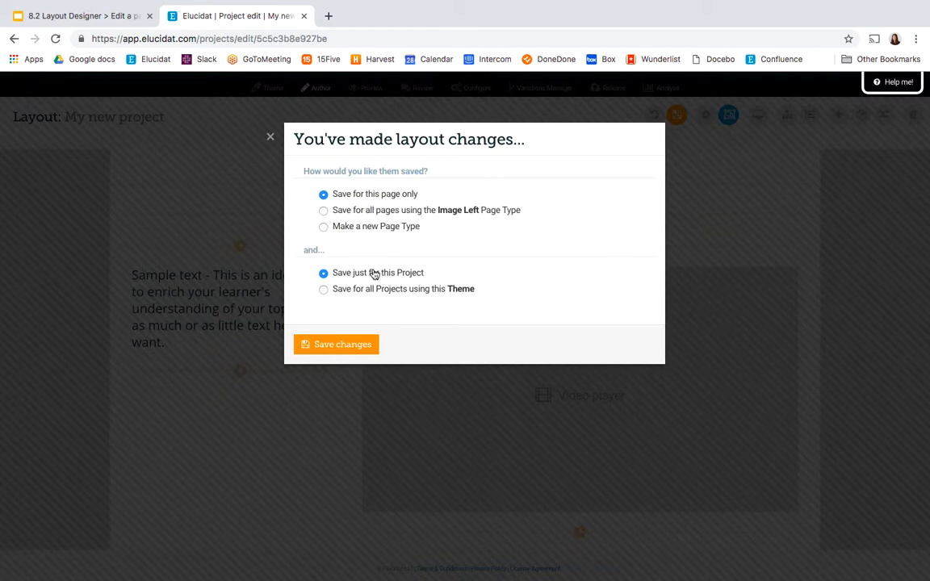
mouse_move(374, 214)
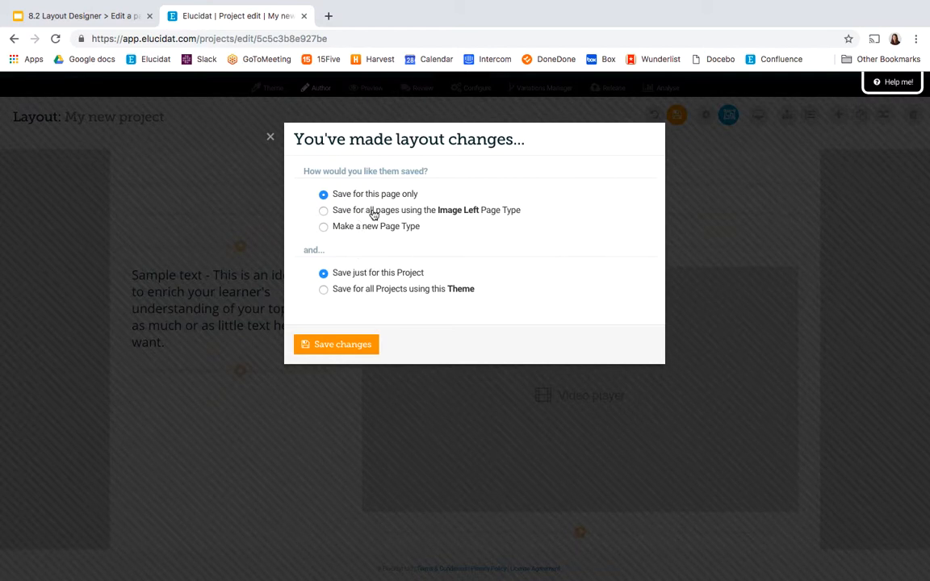
mouse_move(473, 218)
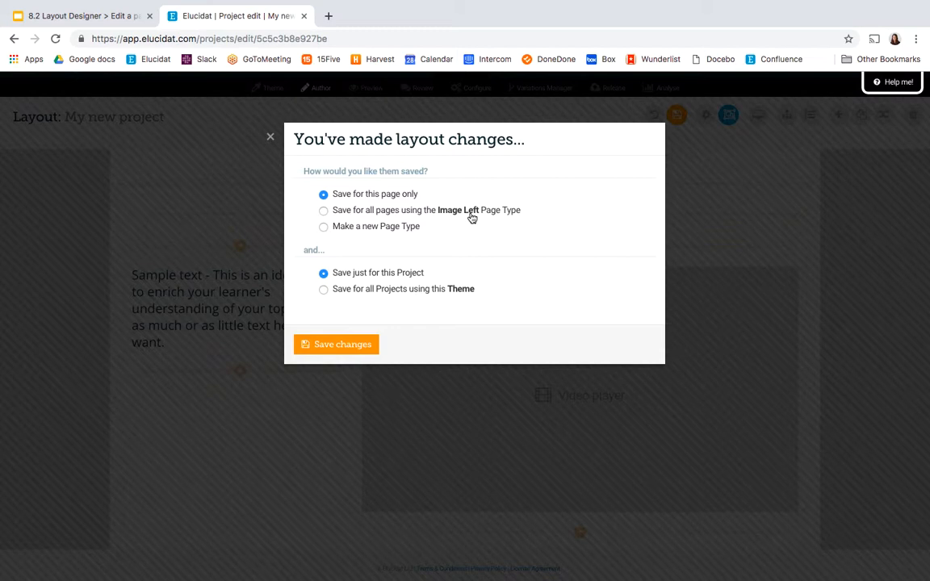
mouse_move(407, 279)
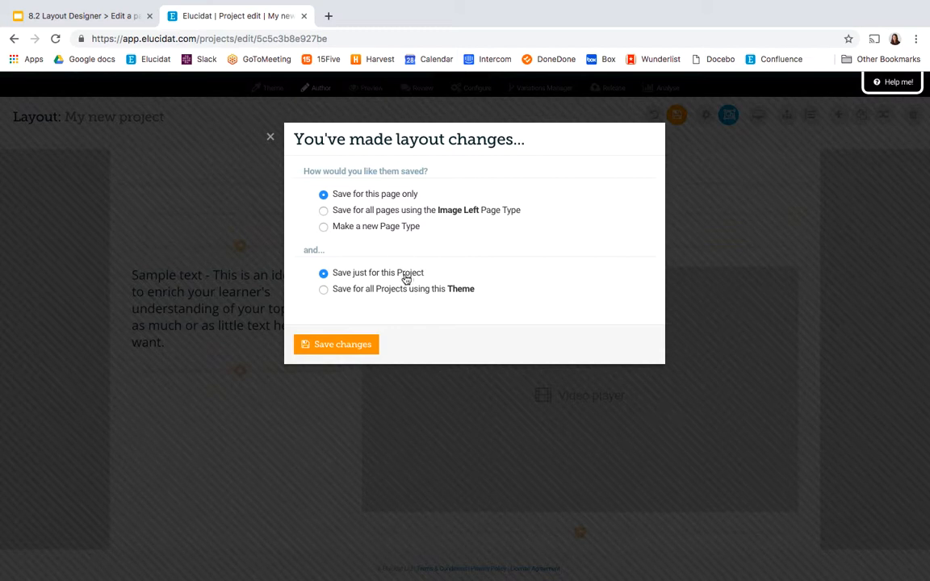
mouse_move(355, 295)
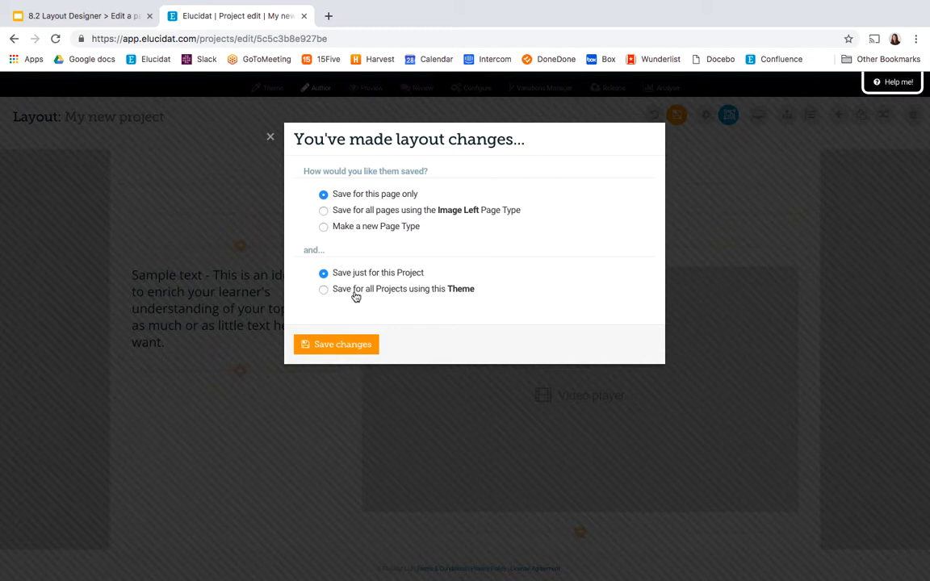
mouse_move(404, 299)
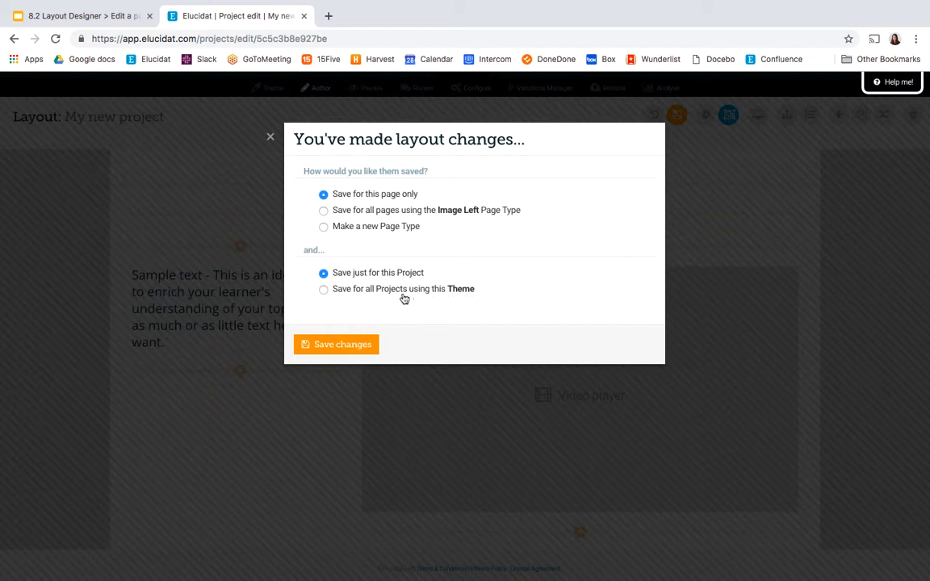
mouse_move(464, 299)
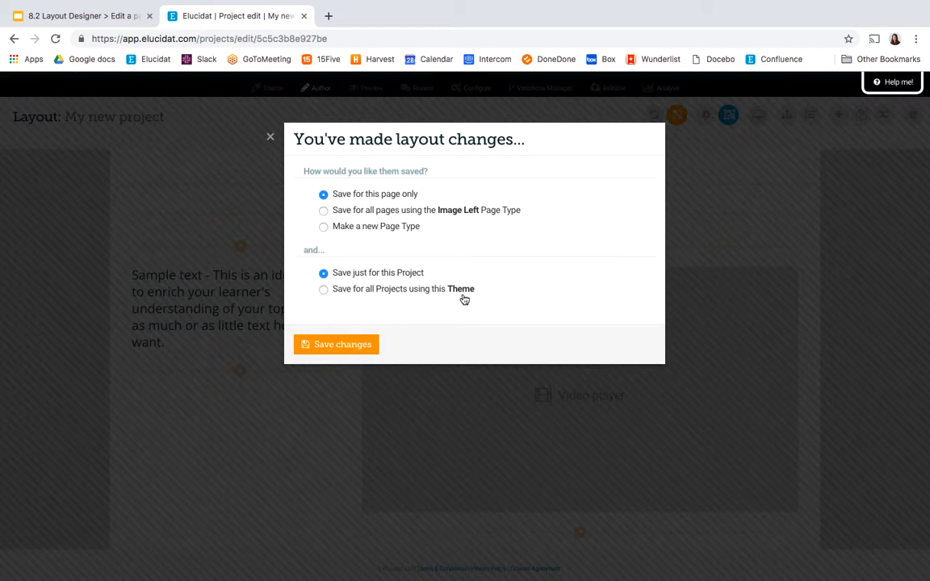
mouse_move(393, 273)
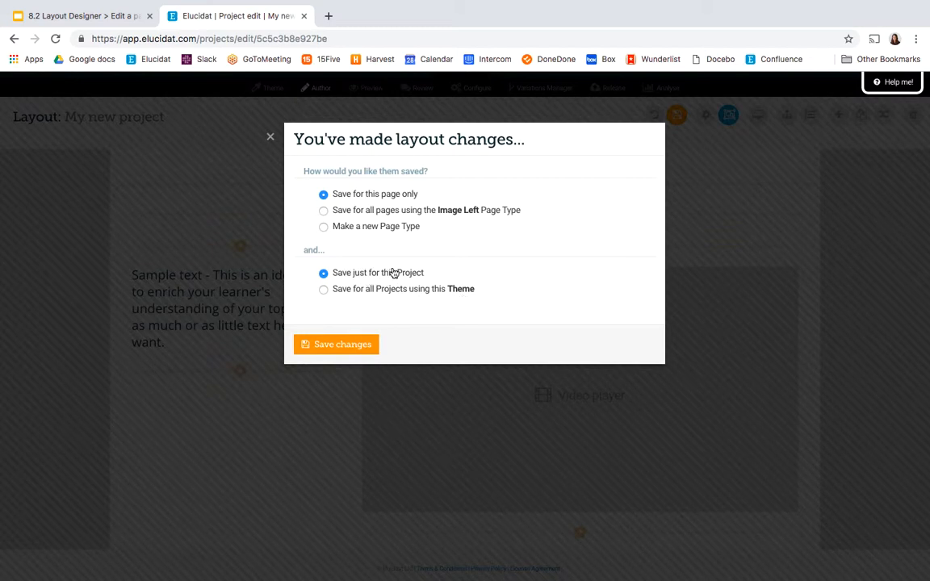
mouse_move(361, 301)
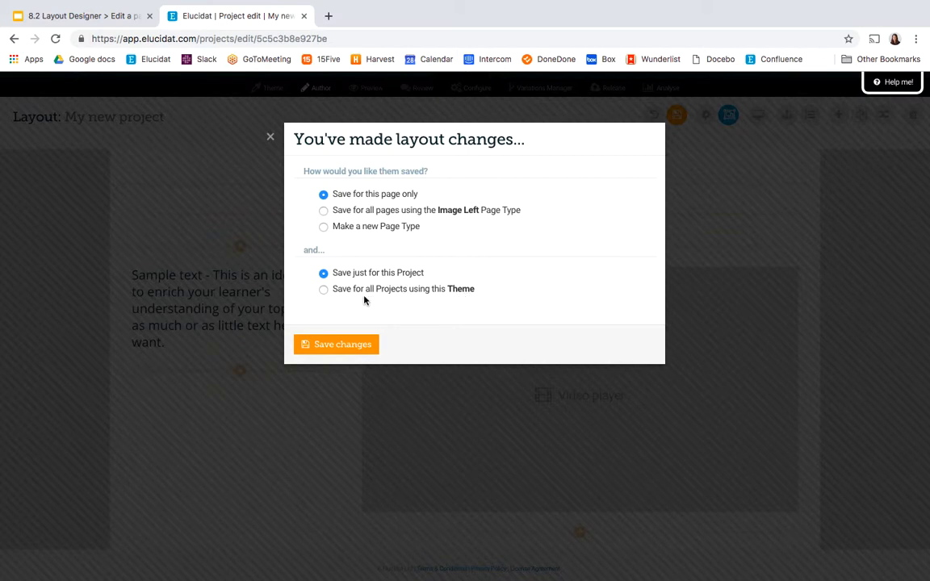
mouse_move(459, 301)
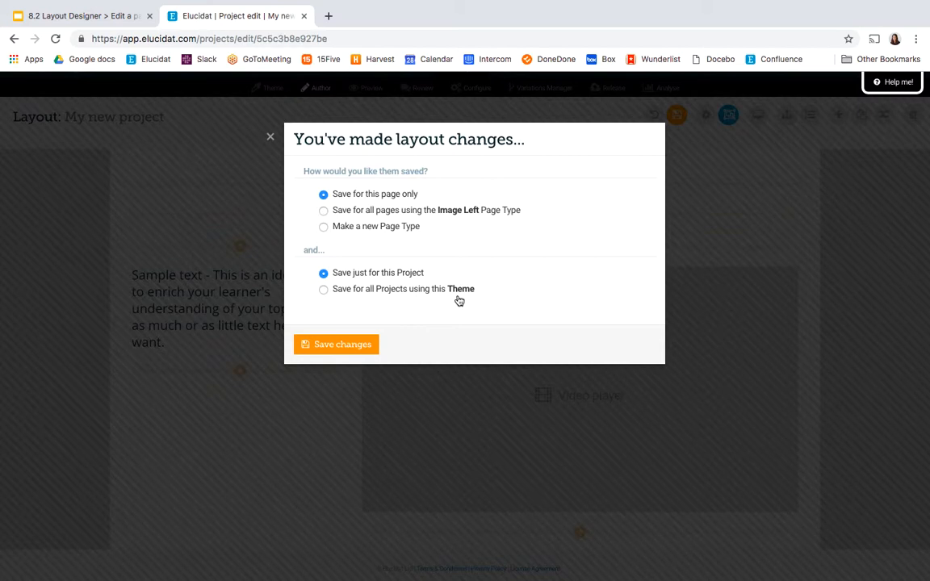
mouse_move(382, 270)
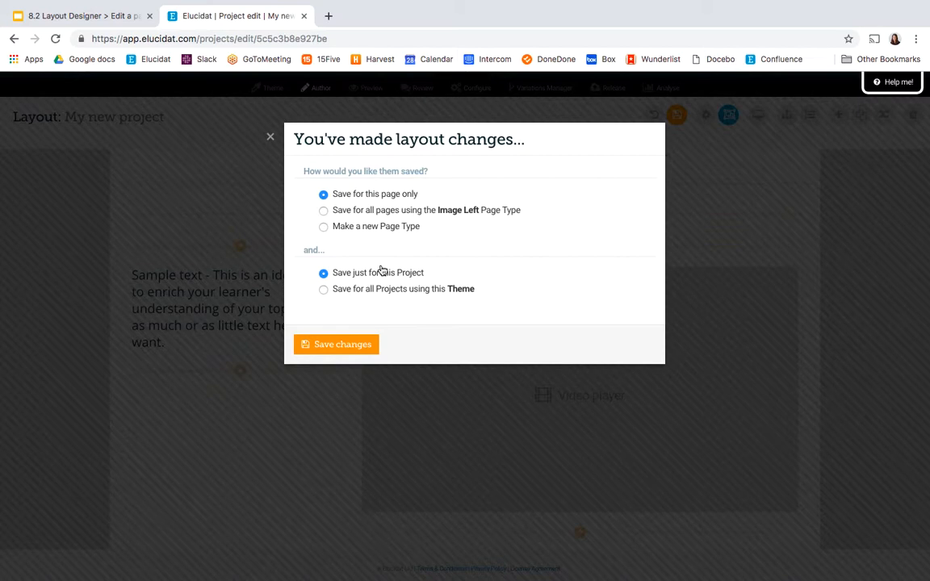
mouse_move(408, 269)
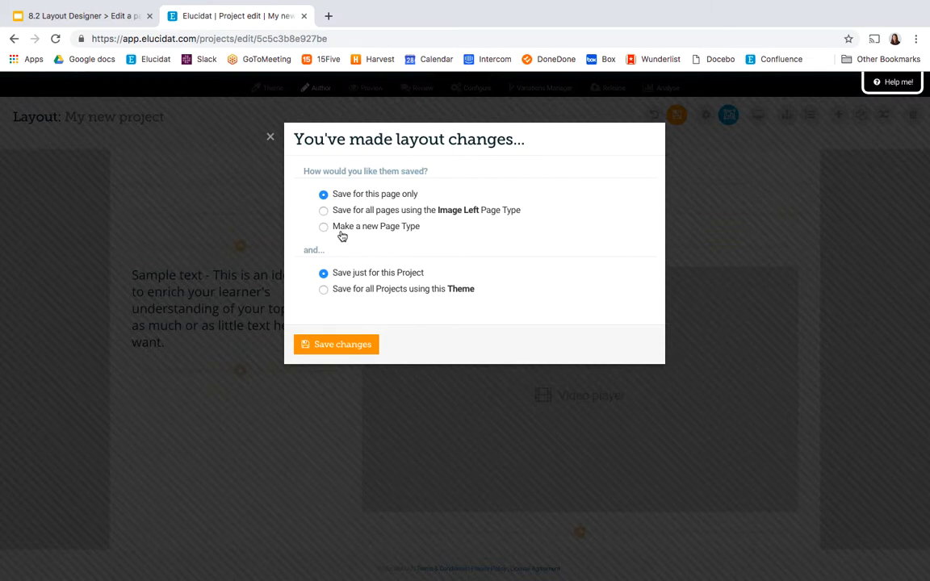
mouse_move(353, 234)
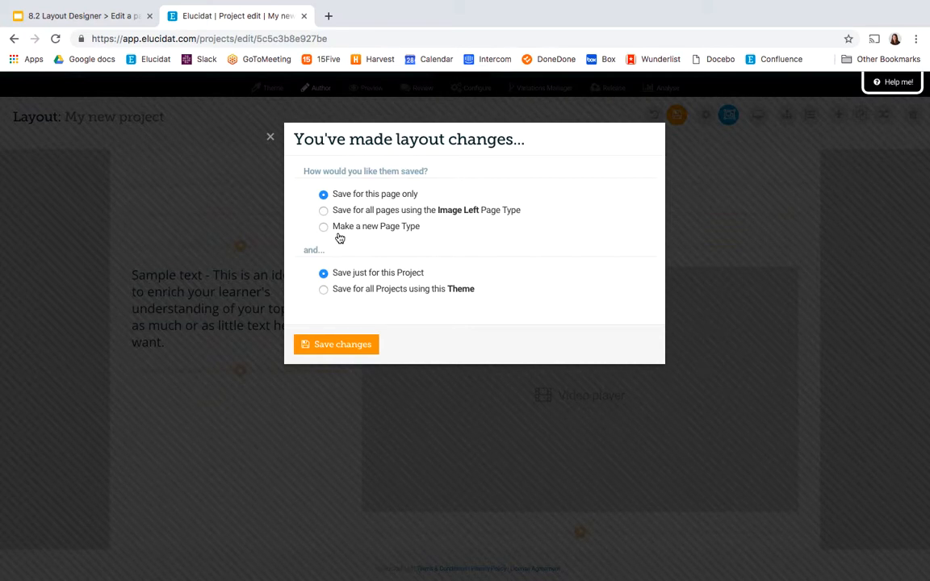
Choose 'Make a new Page Type' and 'Save for all Projects using this Theme'.
left_click(324, 226)
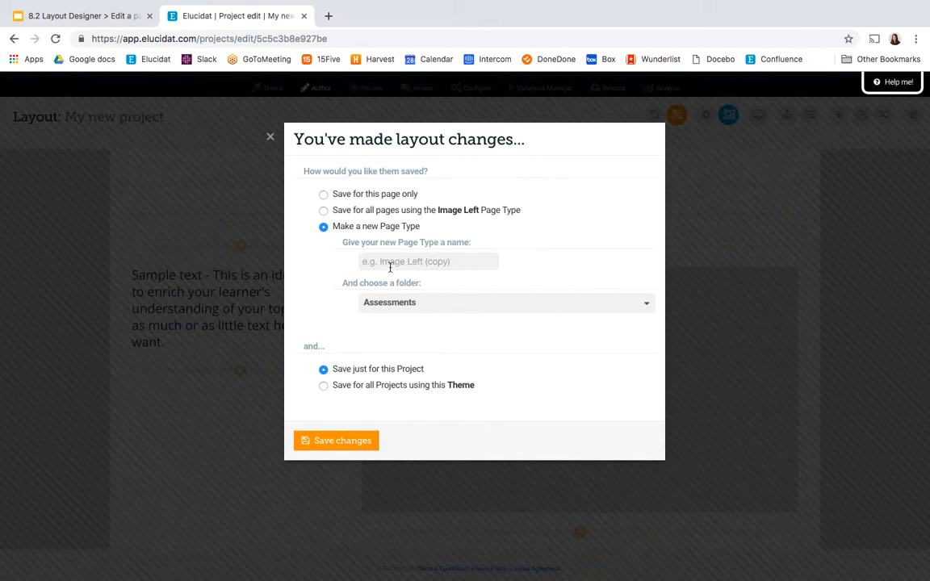
left_click(506, 302)
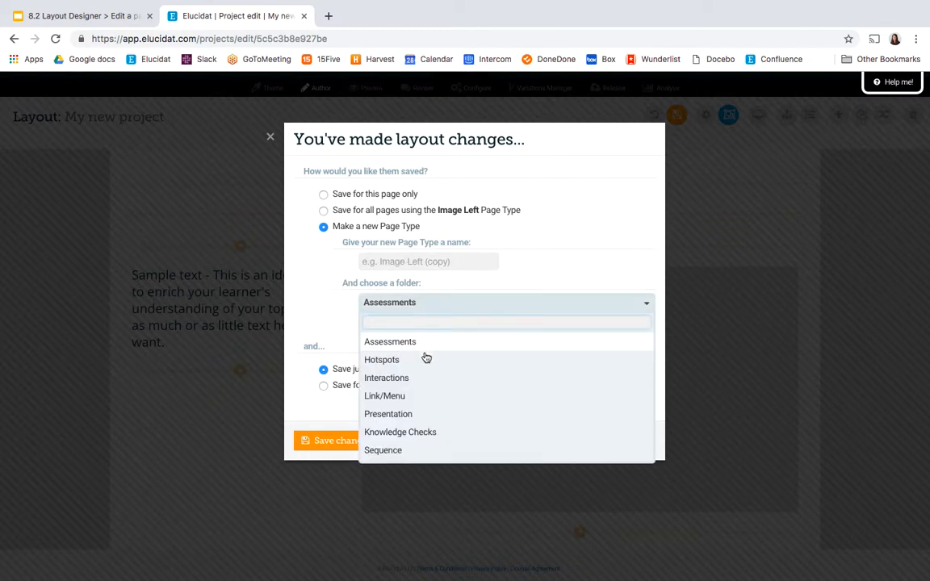
mouse_move(426, 396)
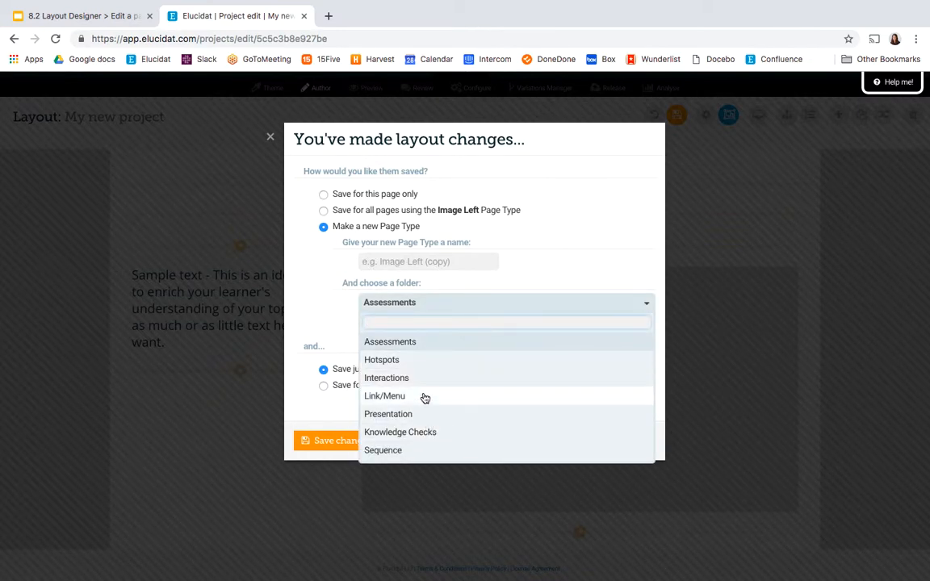
mouse_move(496, 281)
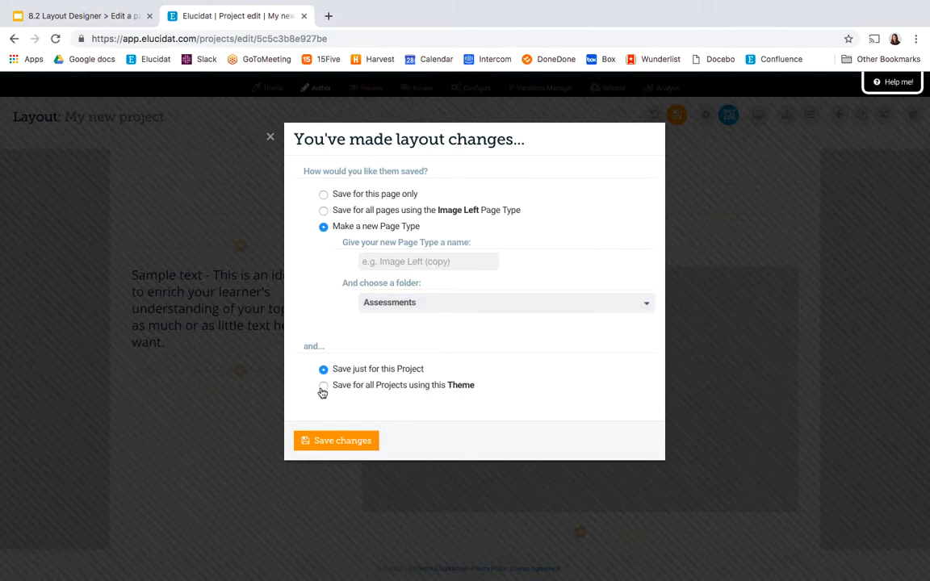
left_click(323, 385)
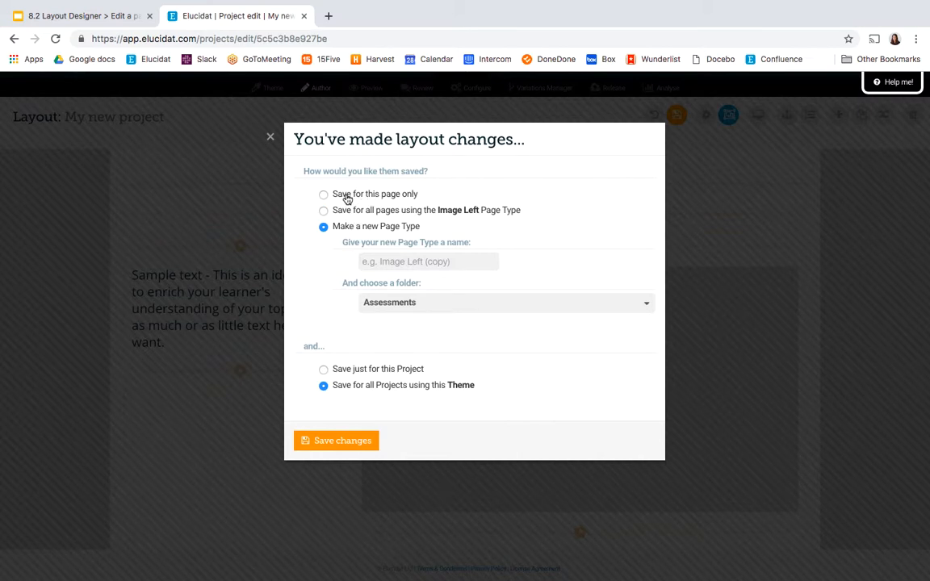
Switch to 'Save for this page only' for this project and save changes.
left_click(324, 193)
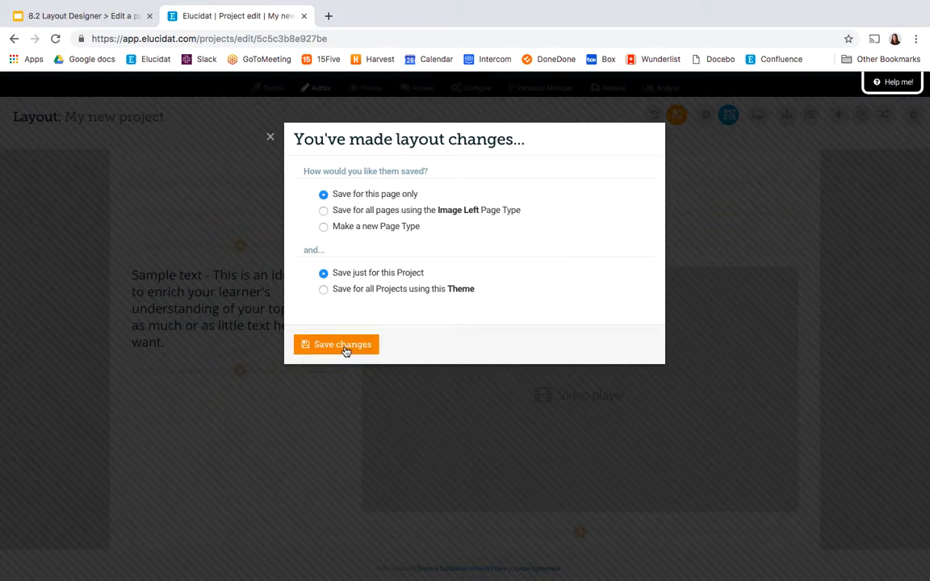
left_click(336, 344)
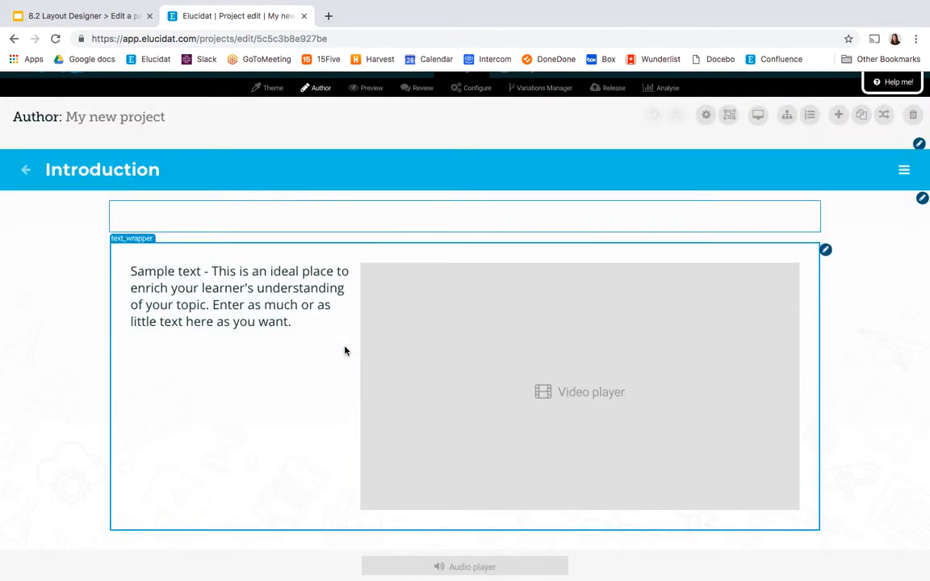
left_click(238, 296)
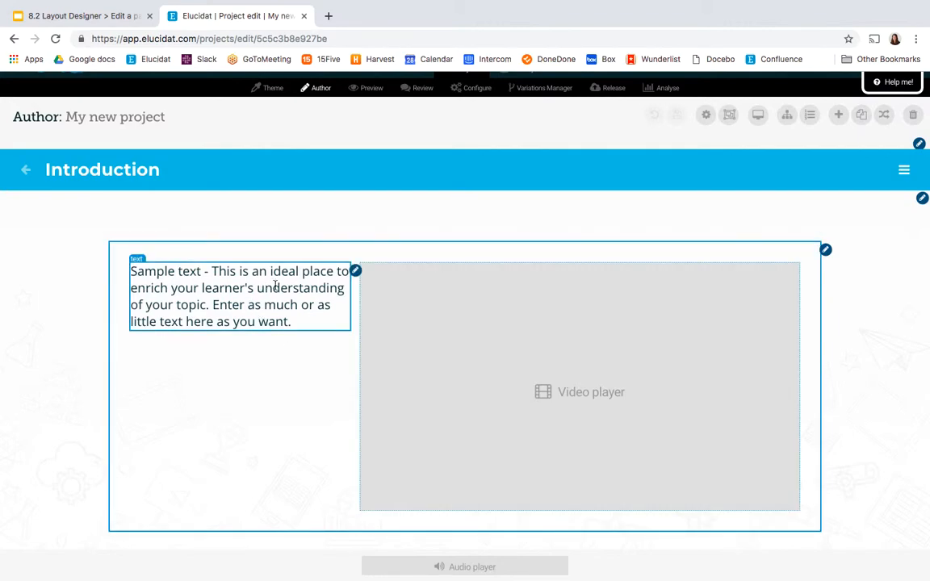
left_click(578, 391)
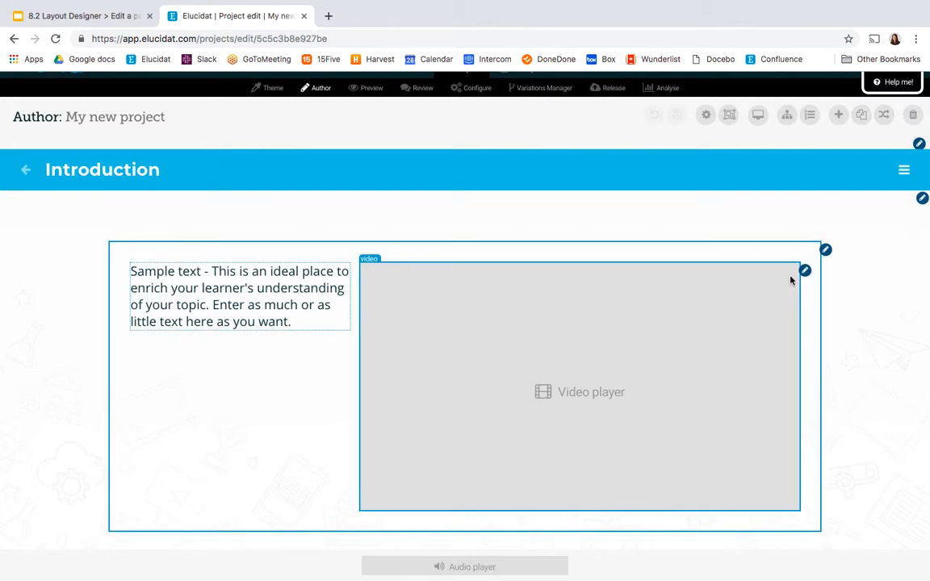
mouse_move(368, 281)
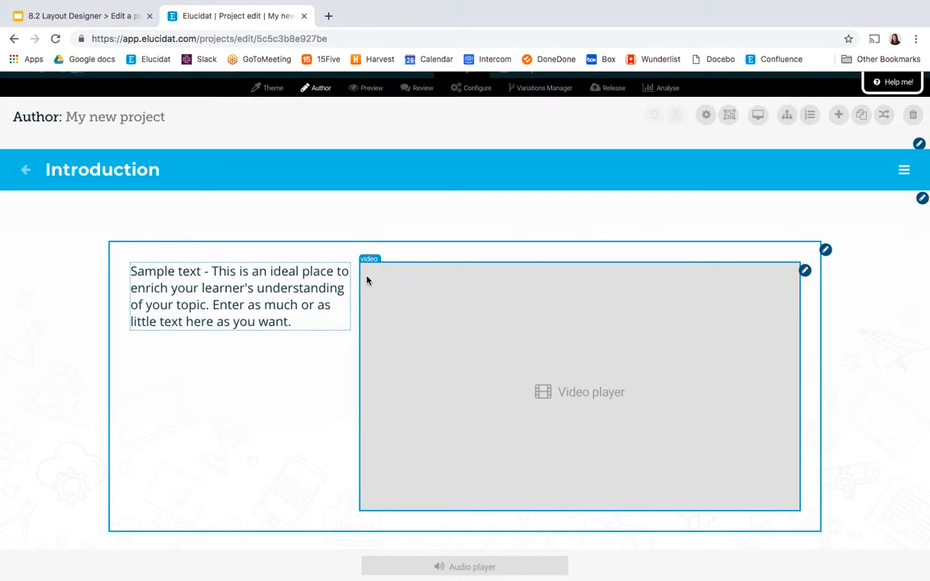